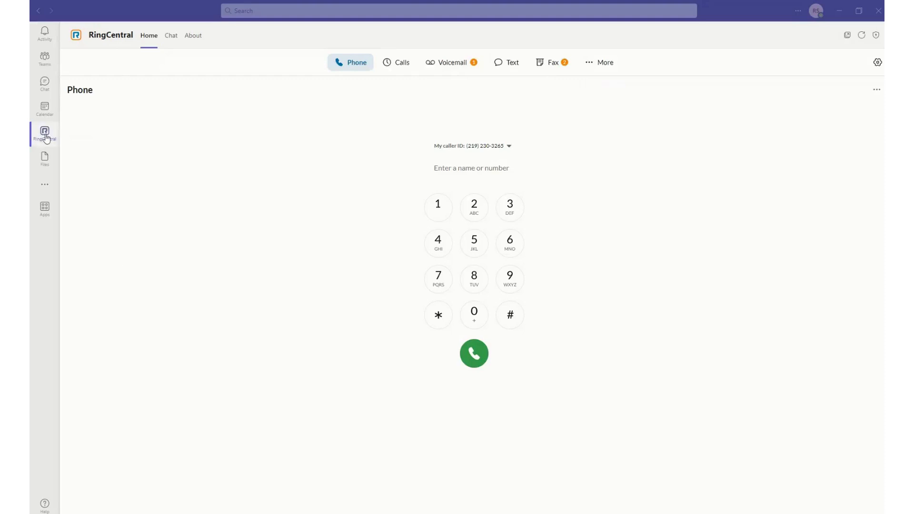
mouse_move(331, 113)
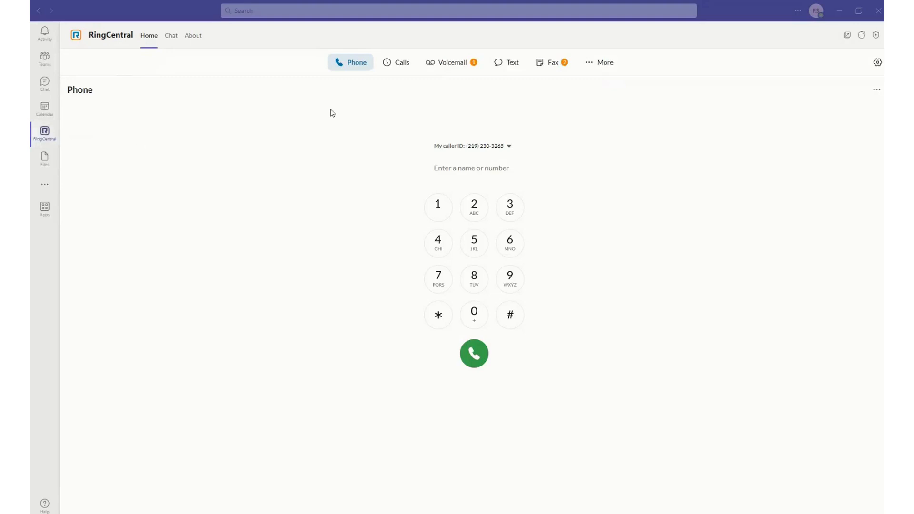
mouse_move(350, 63)
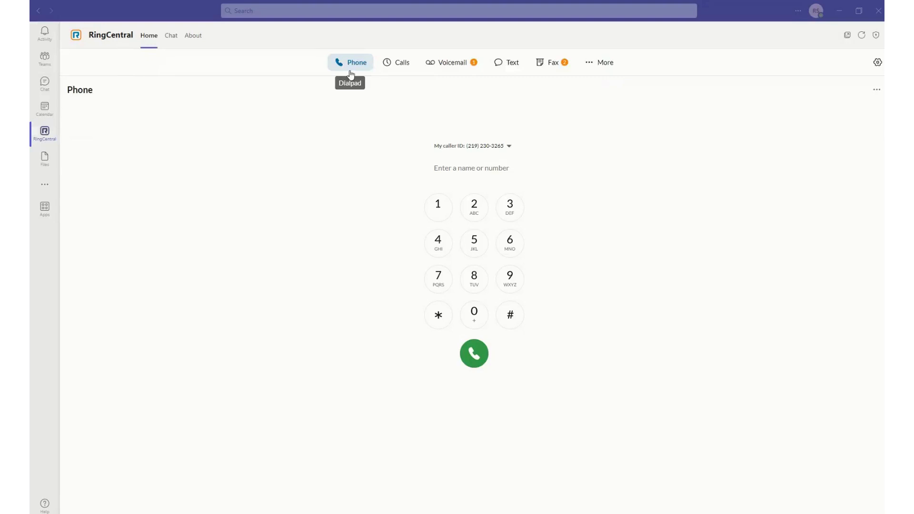
mouse_move(475, 79)
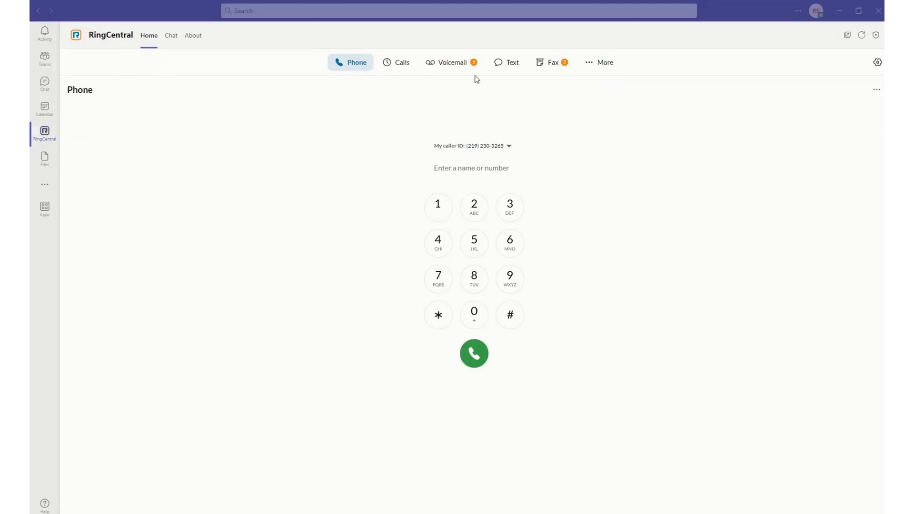
mouse_move(507, 63)
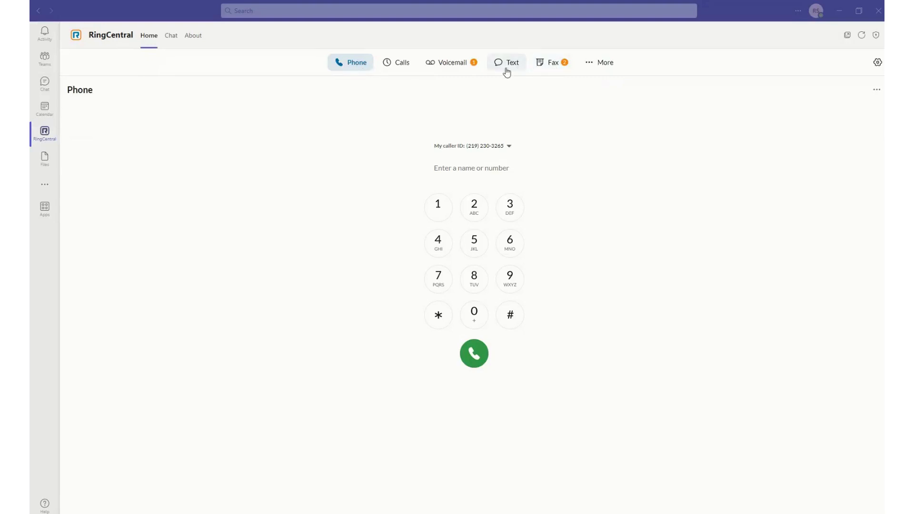
mouse_move(510, 189)
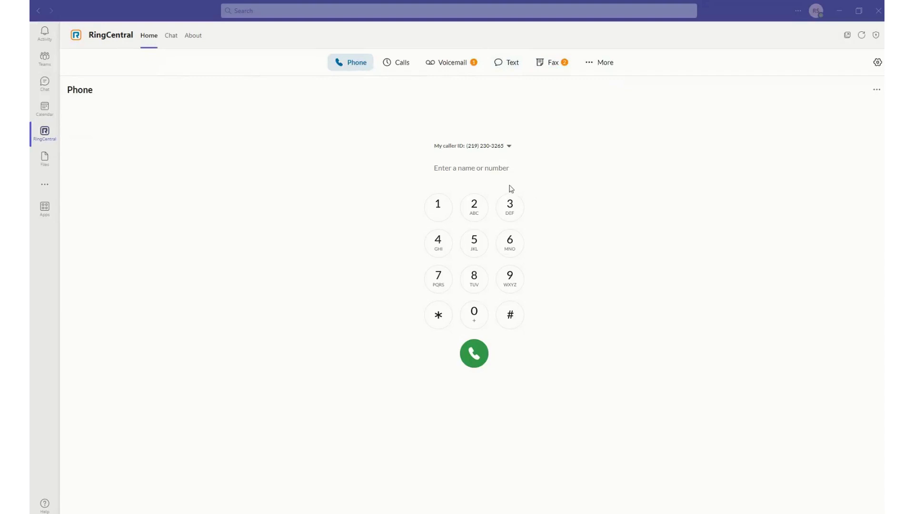
View the call history and the details of the top 2:28 PM incoming call
click(396, 63)
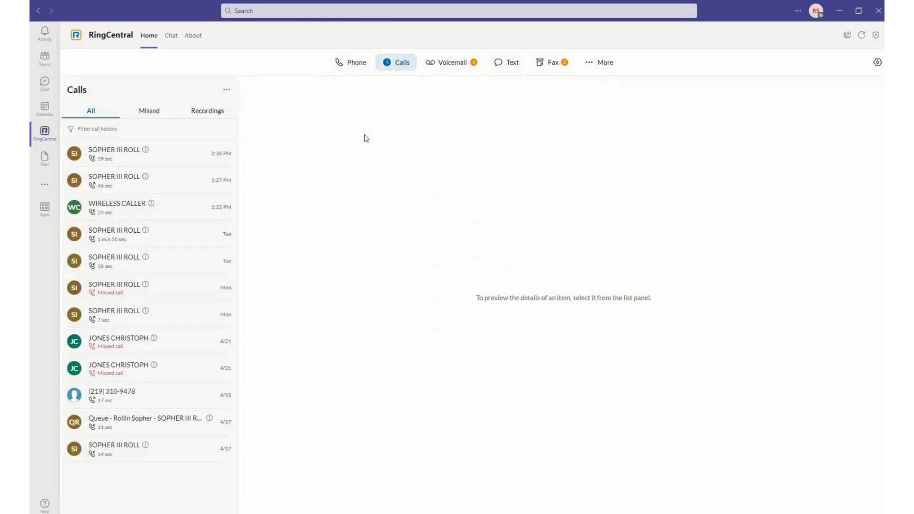
mouse_move(136, 173)
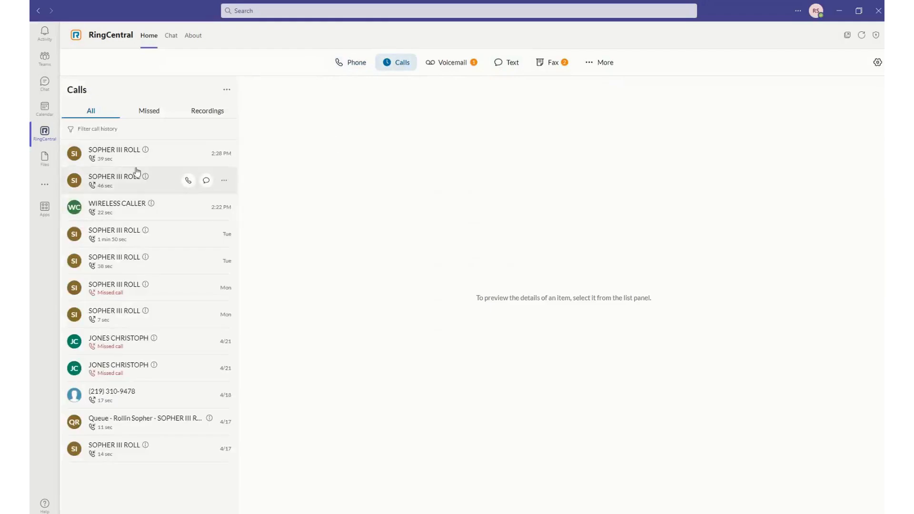
click(116, 153)
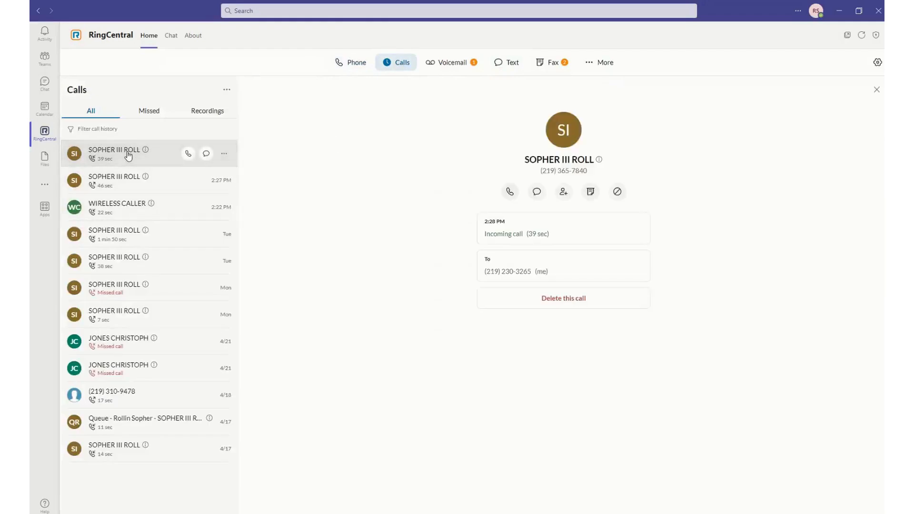
mouse_move(508, 191)
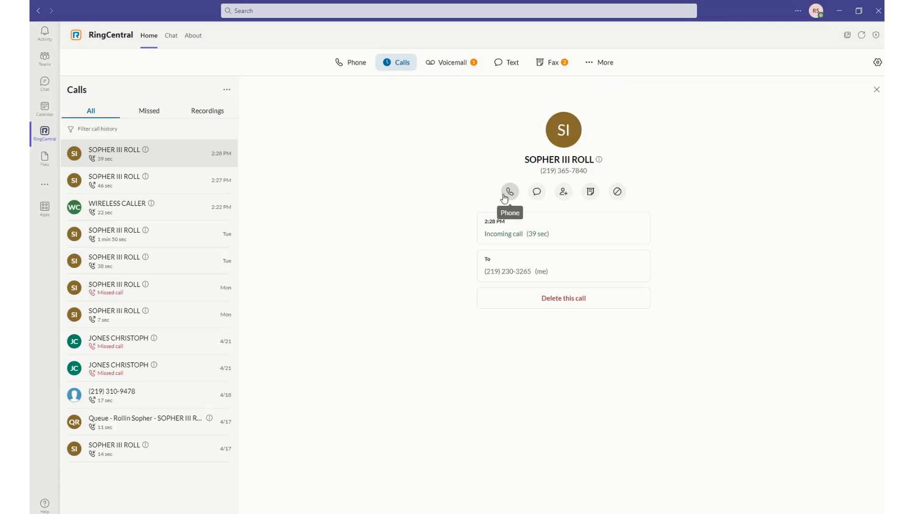
mouse_move(447, 63)
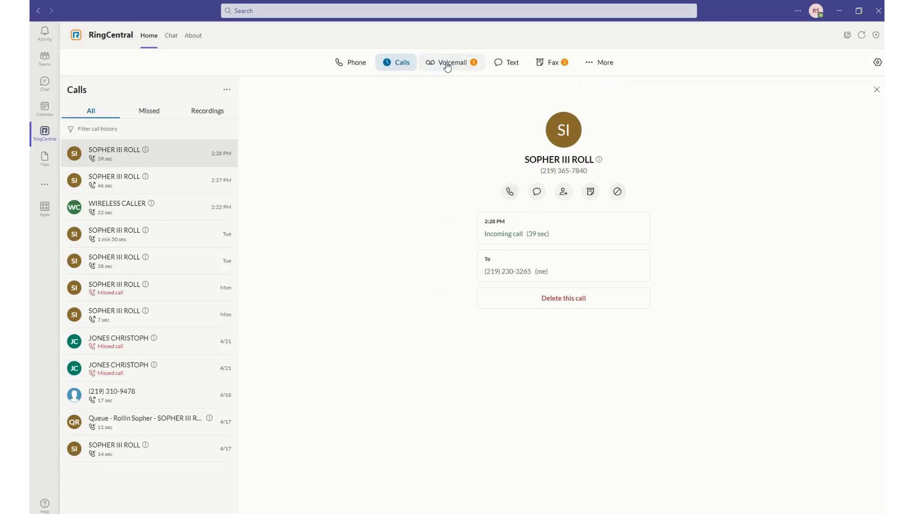
Play the single voicemail and read its transcript about an order's status
click(452, 63)
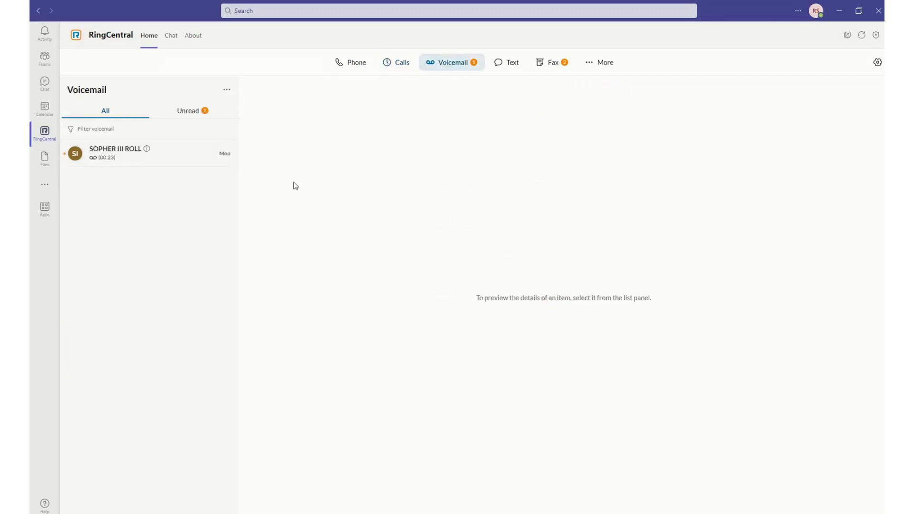
click(148, 152)
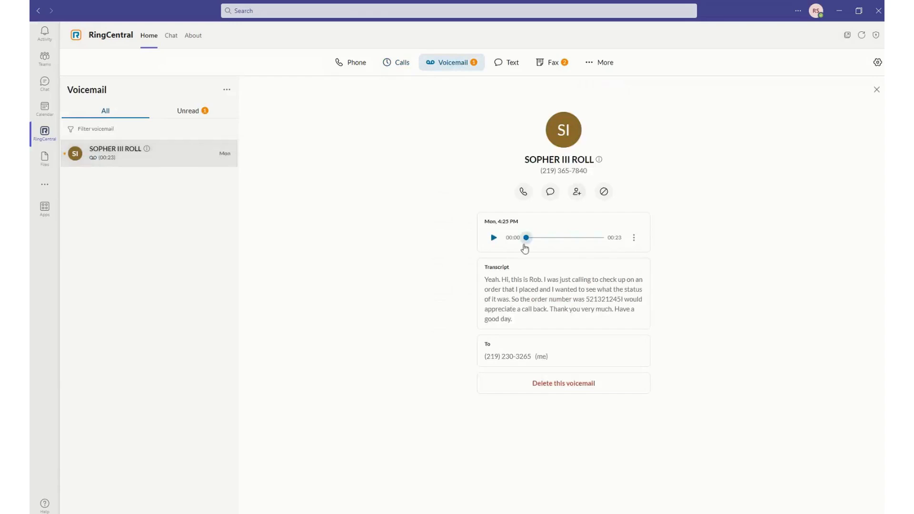
mouse_move(511, 289)
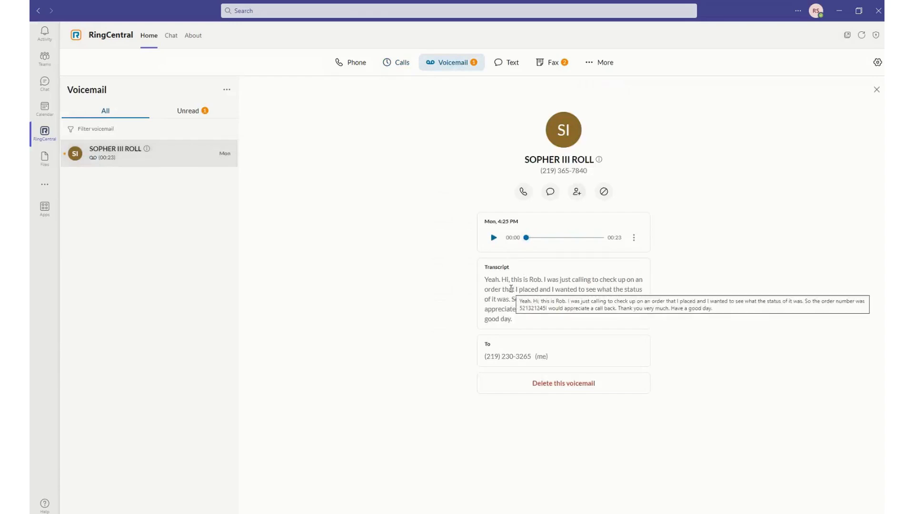
mouse_move(439, 240)
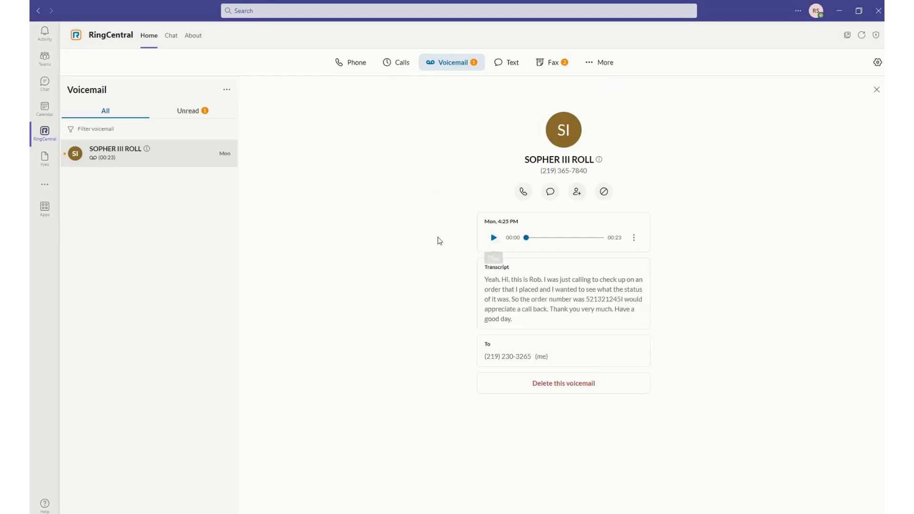
mouse_move(411, 243)
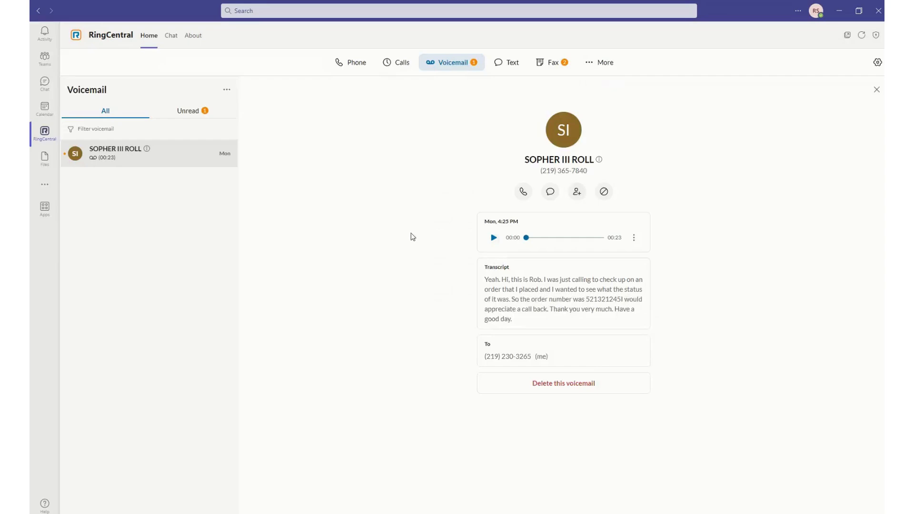
mouse_move(423, 178)
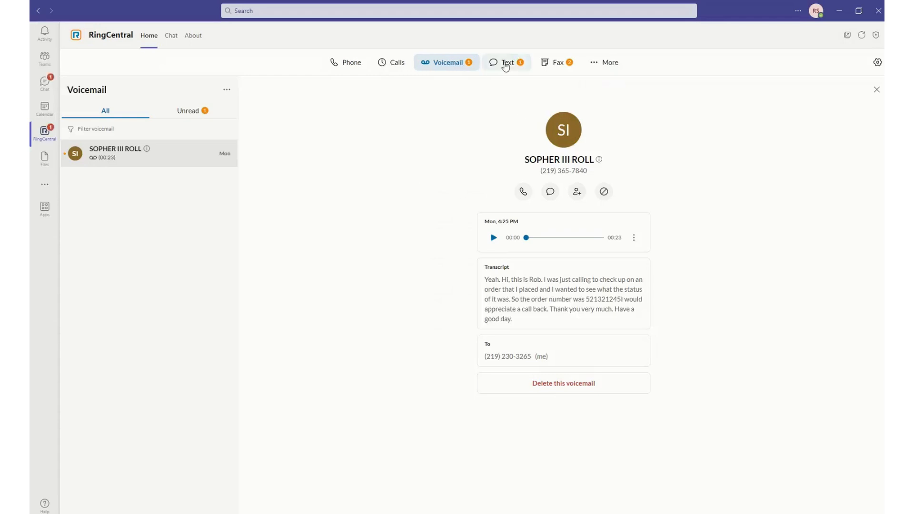
click(506, 63)
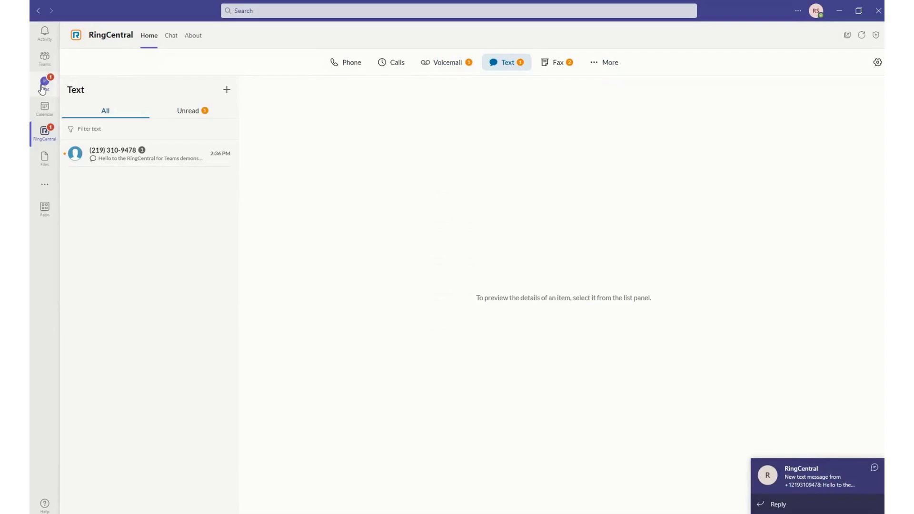
mouse_move(326, 94)
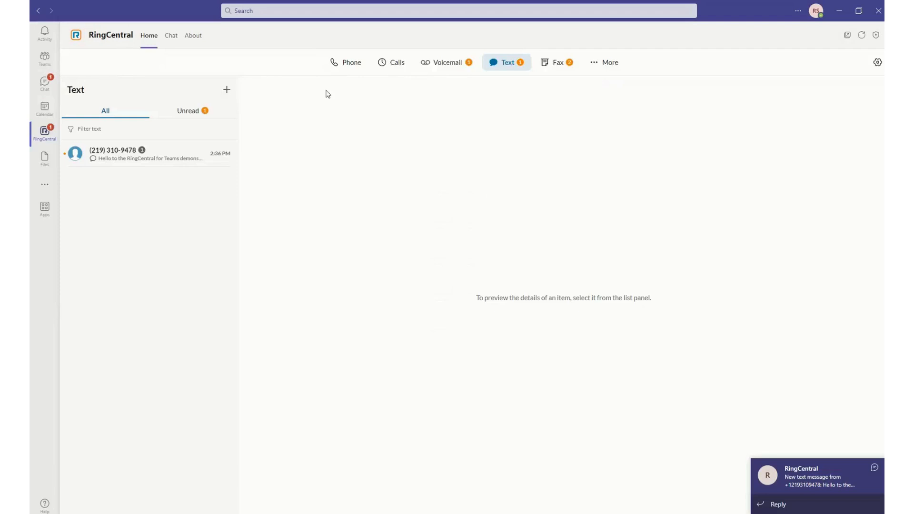
mouse_move(345, 62)
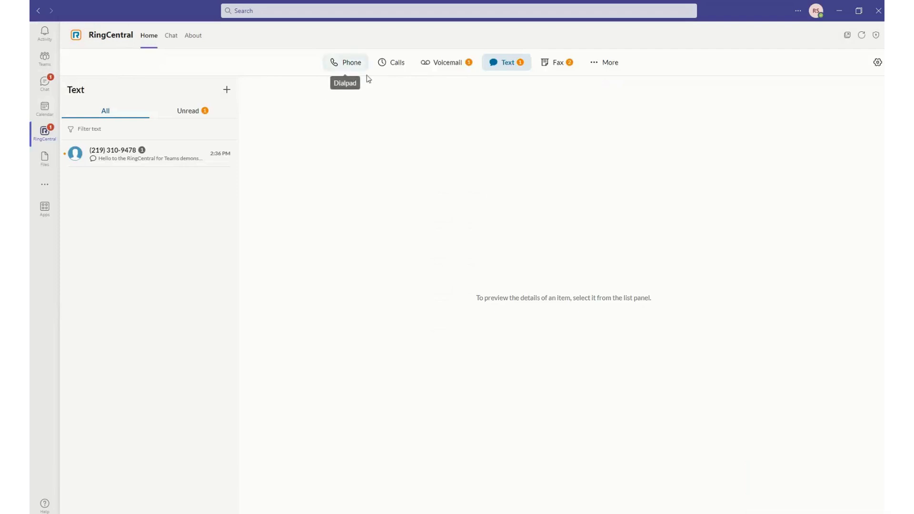
mouse_move(166, 144)
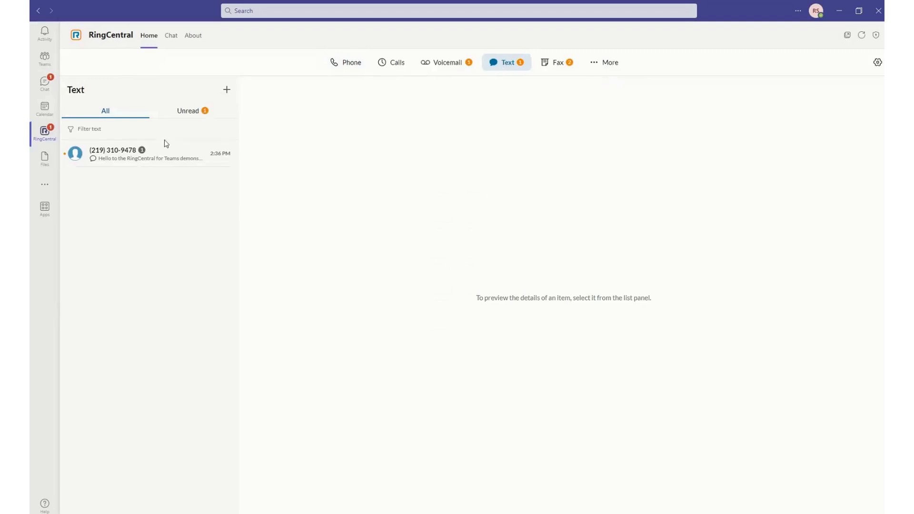
click(149, 154)
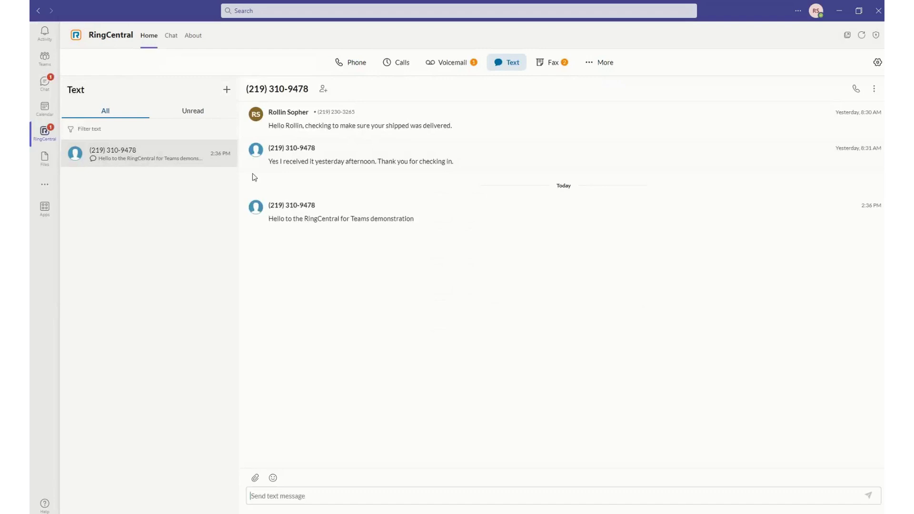
mouse_move(370, 228)
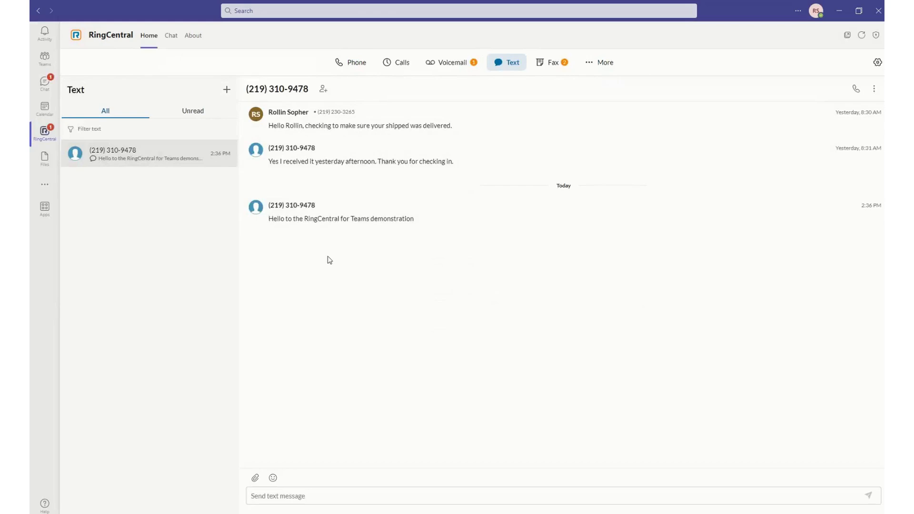
mouse_move(227, 90)
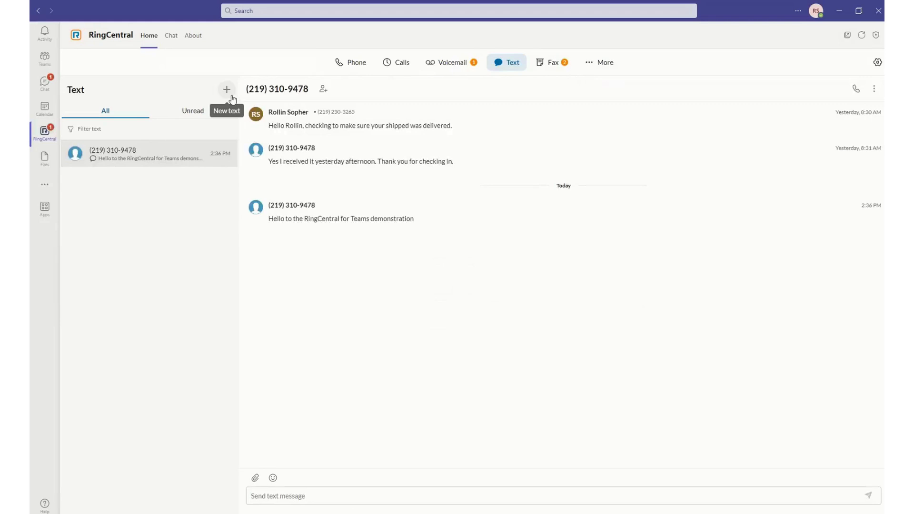
mouse_move(552, 63)
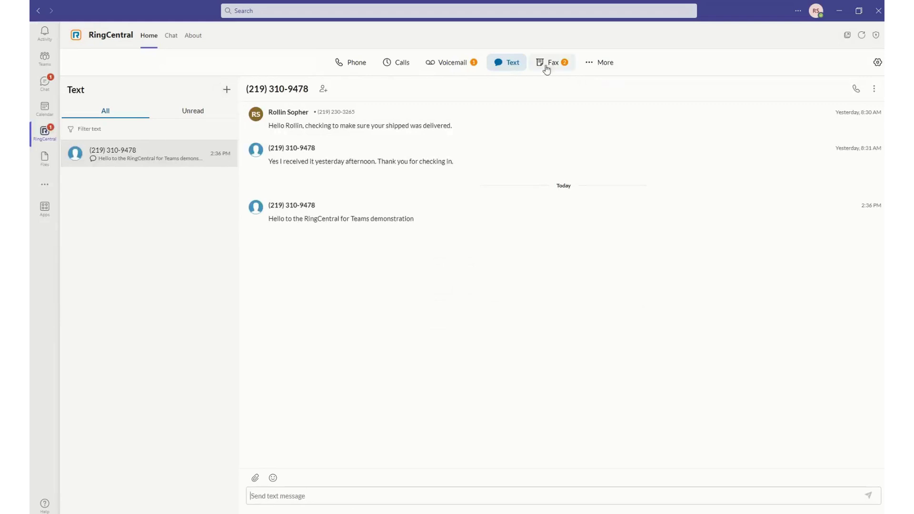
Review the received two-page RINGCENTRAL fax, discard a new unsent fax, and show More features
click(552, 63)
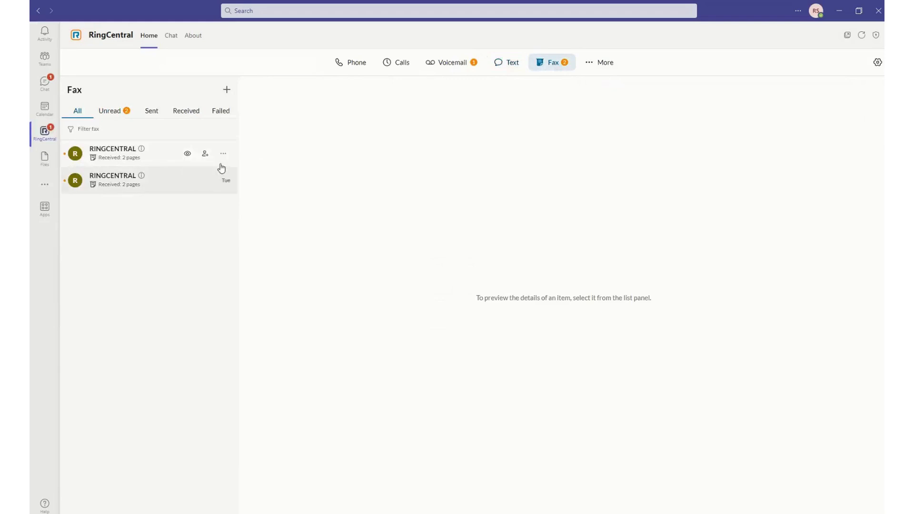
mouse_move(147, 158)
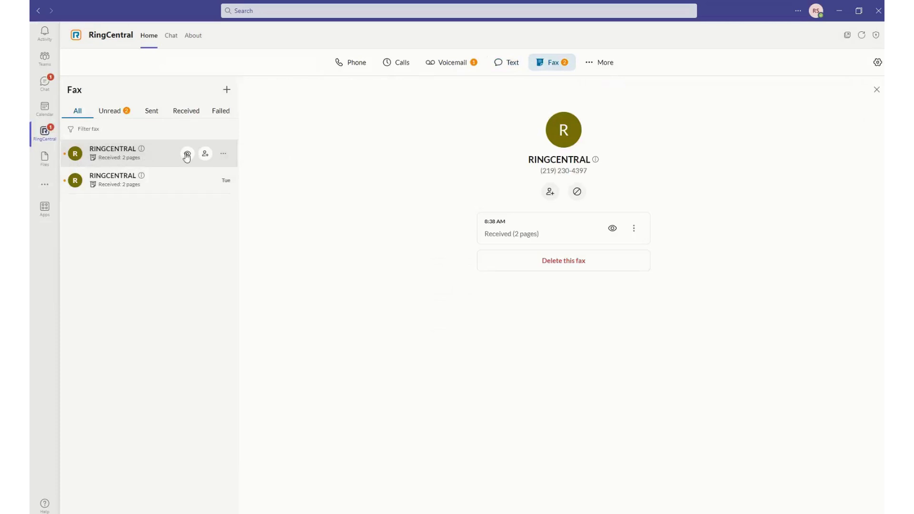
mouse_move(613, 228)
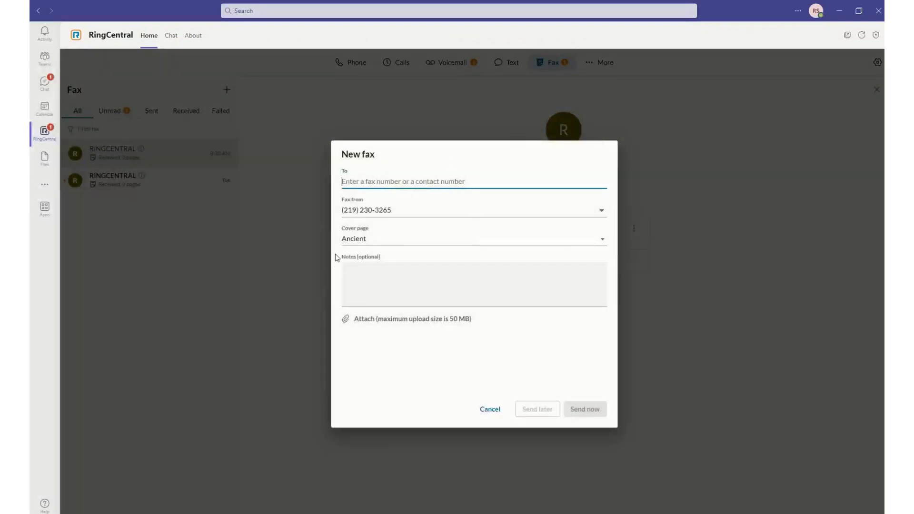
click(490, 408)
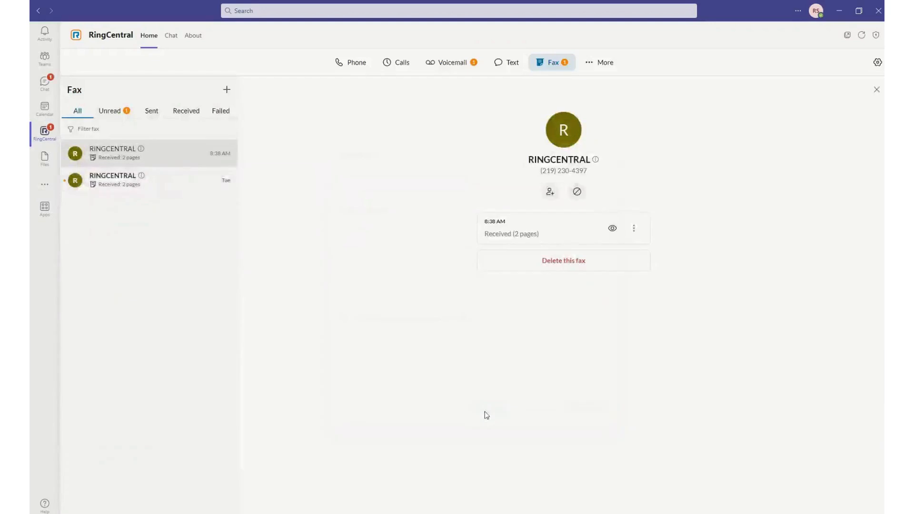
click(604, 63)
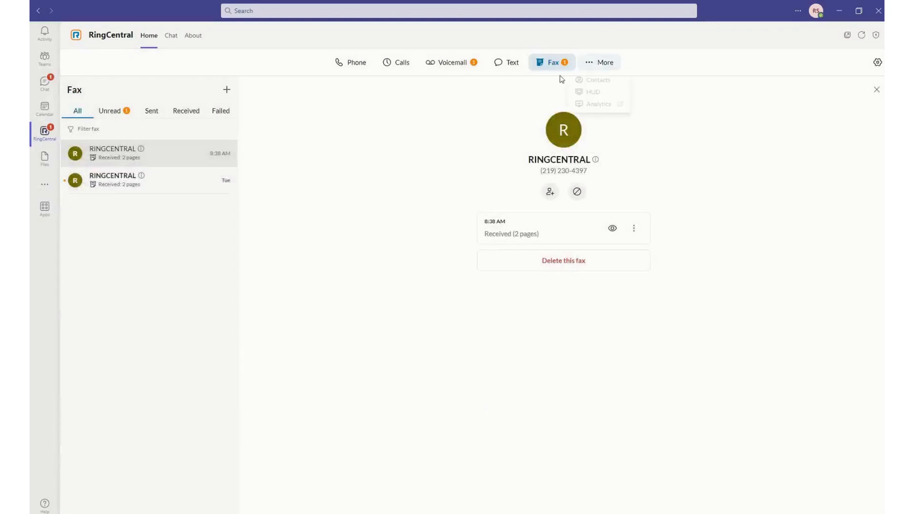
Browse the Contacts directory of company and Microsoft Teams contacts
click(595, 80)
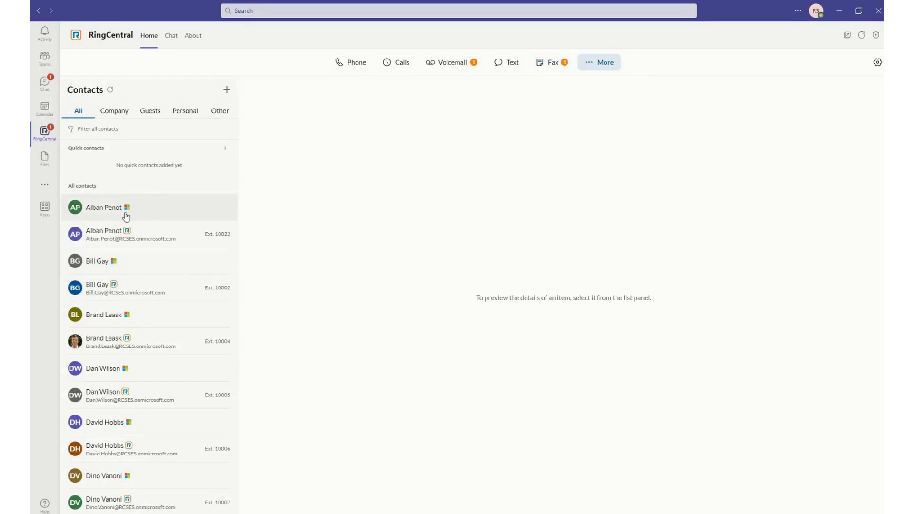
mouse_move(131, 245)
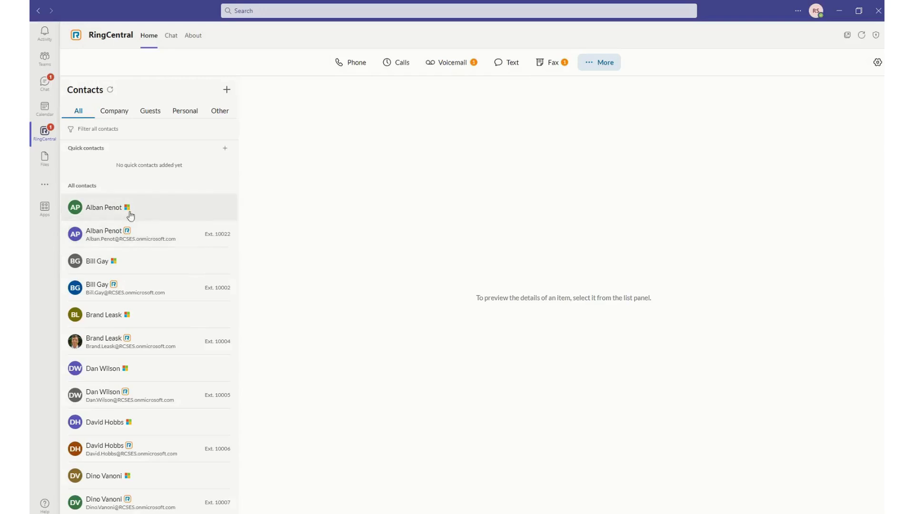
mouse_move(126, 209)
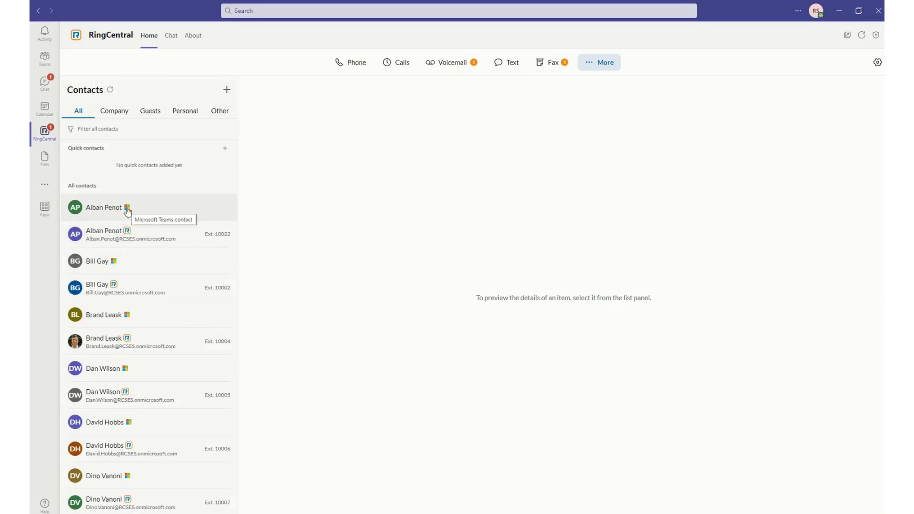
mouse_move(265, 141)
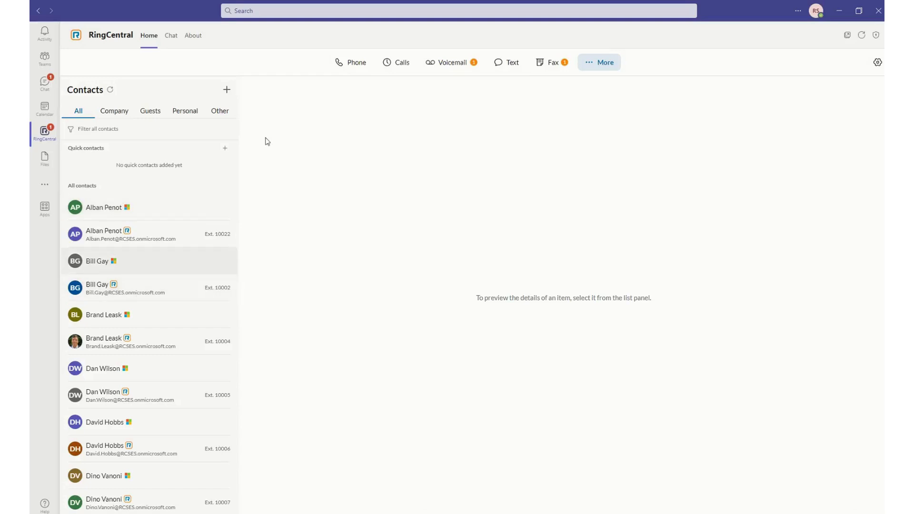
mouse_move(294, 104)
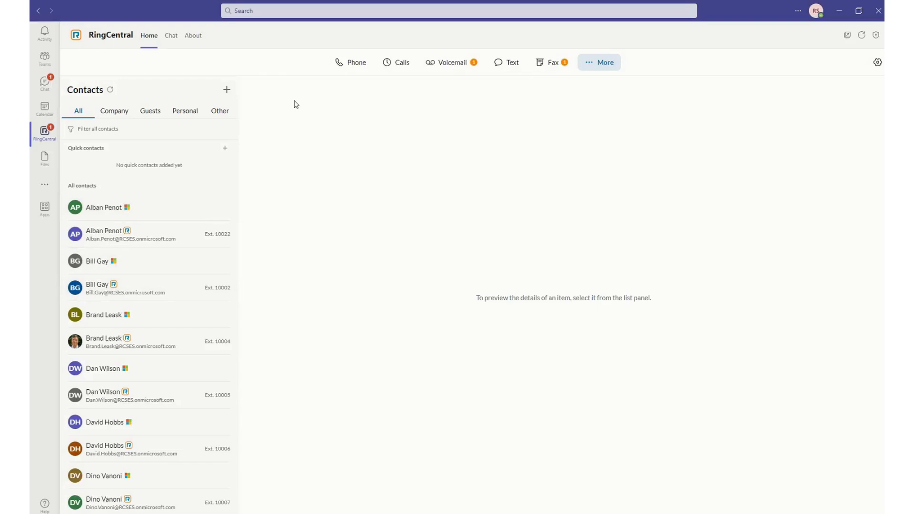
mouse_move(563, 281)
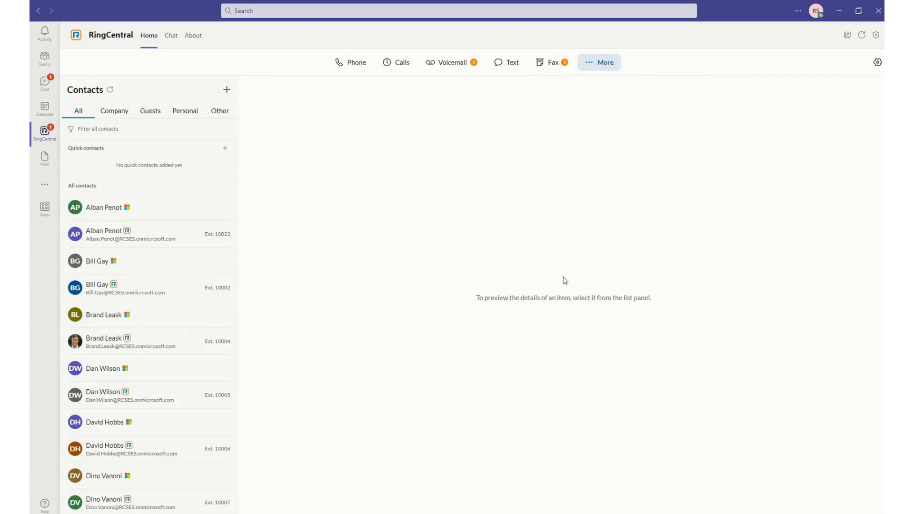
mouse_move(430, 283)
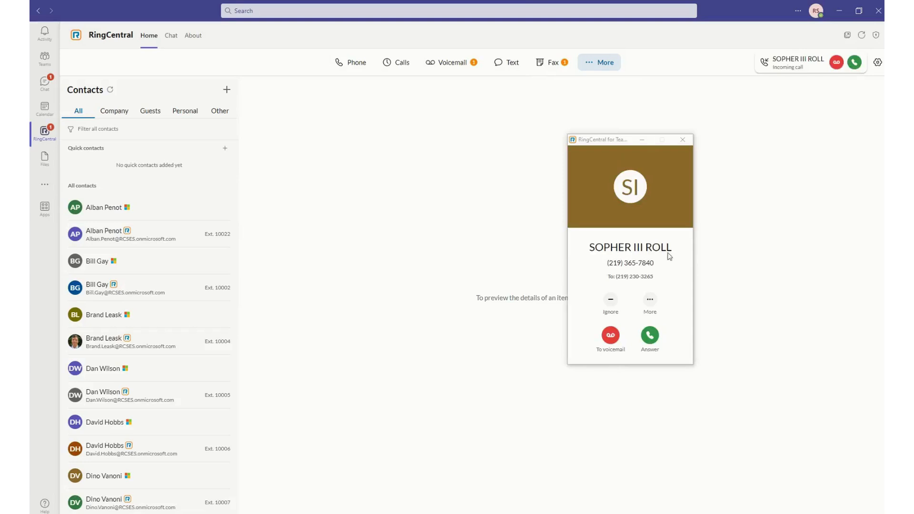
mouse_move(630, 274)
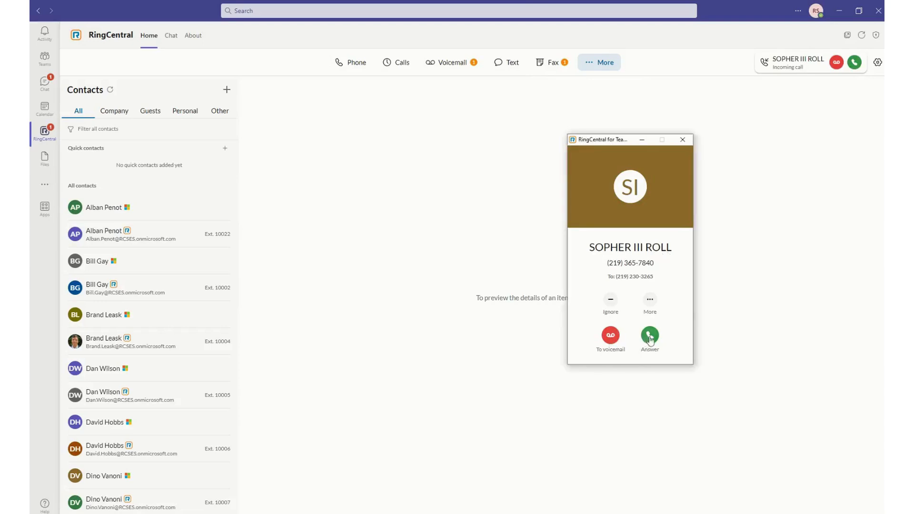
Answer the SOPHER III ROLL call and park it at Sopher Park 2 via More > Park
click(648, 339)
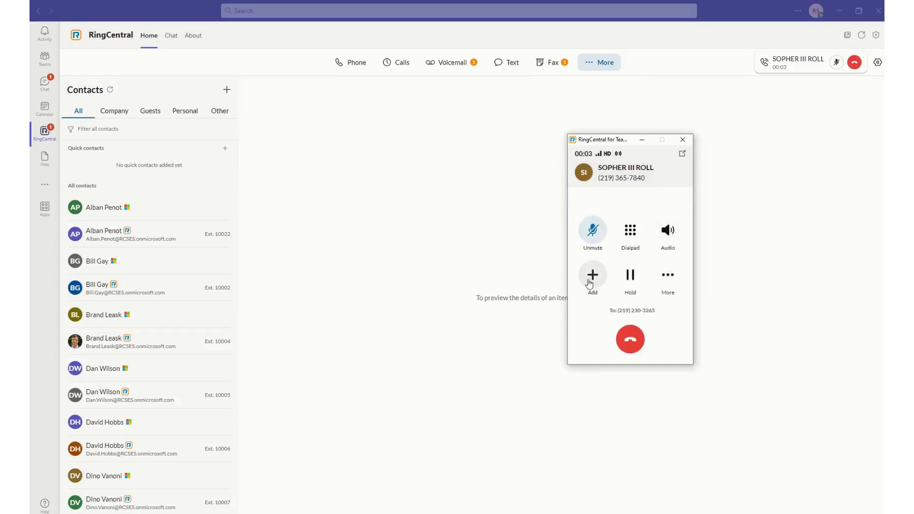
mouse_move(668, 275)
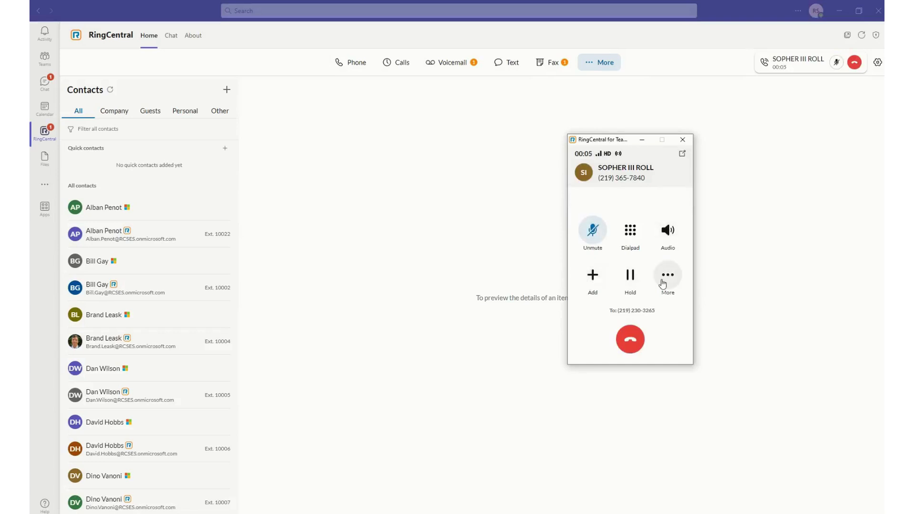
click(667, 274)
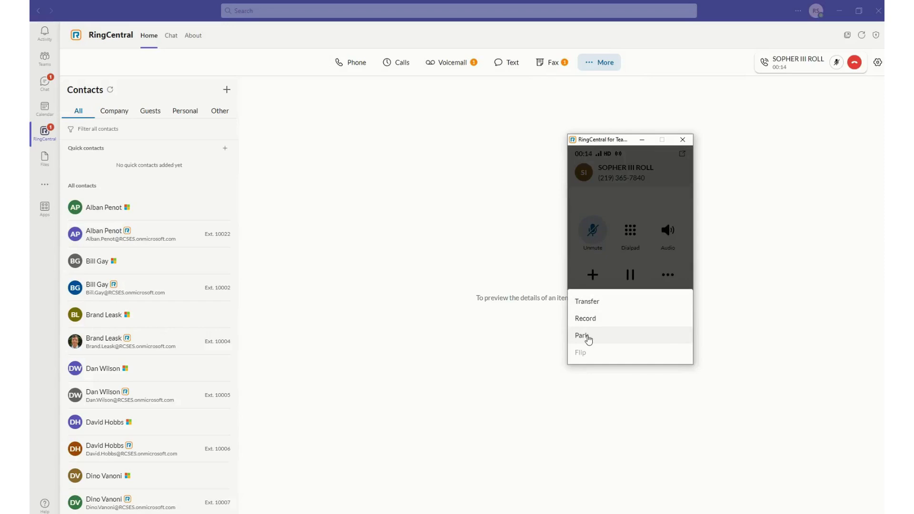
click(583, 335)
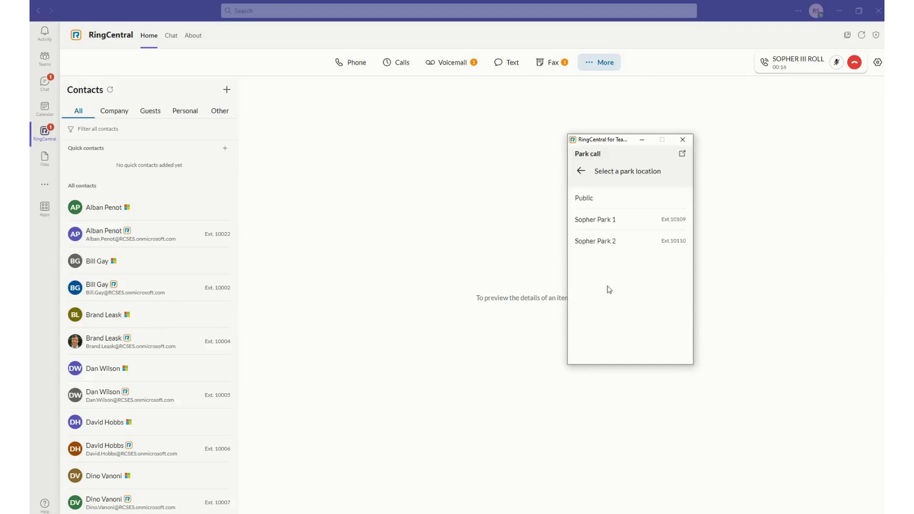
mouse_move(665, 201)
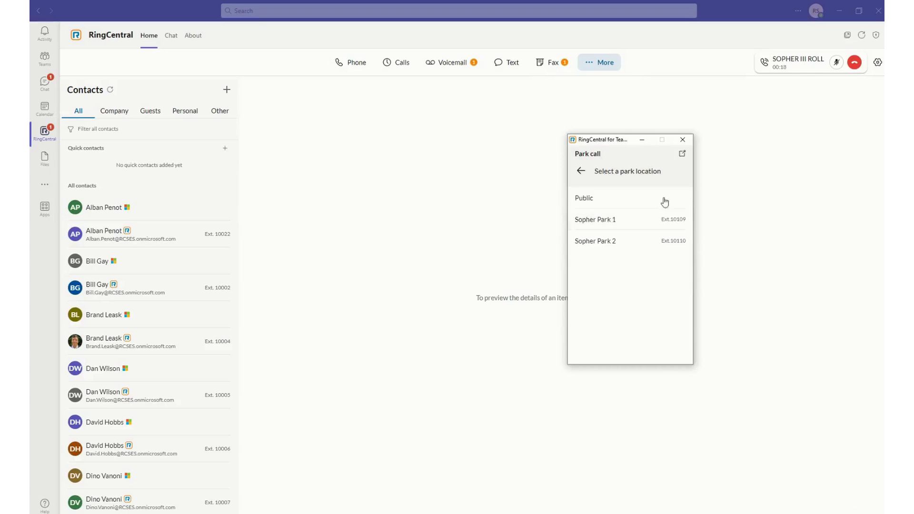
mouse_move(601, 241)
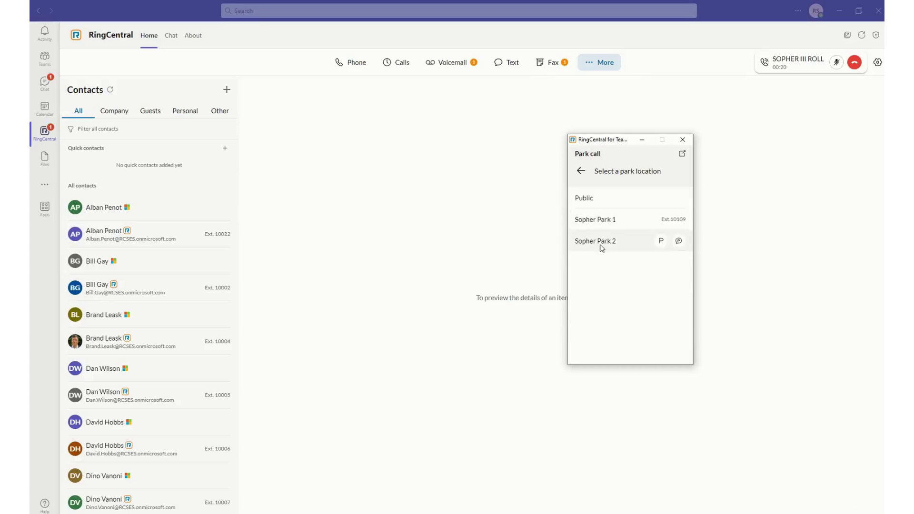
click(580, 170)
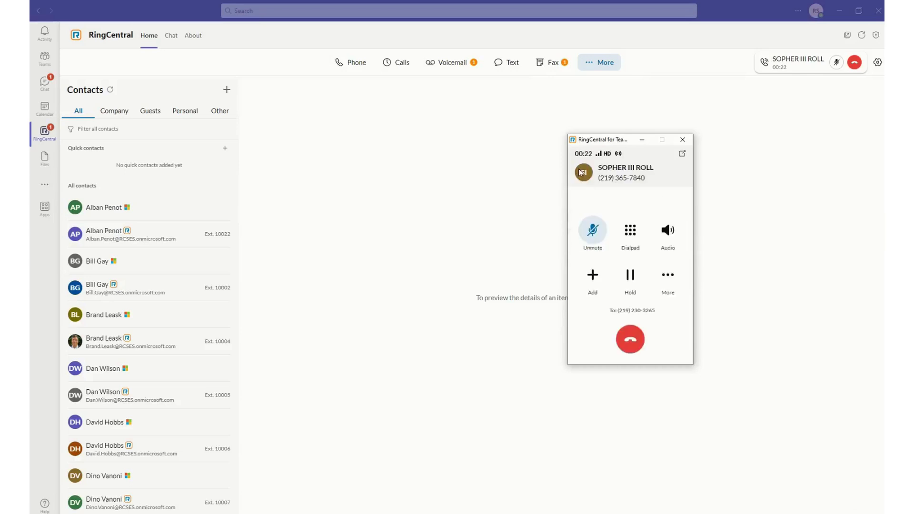
mouse_move(630, 339)
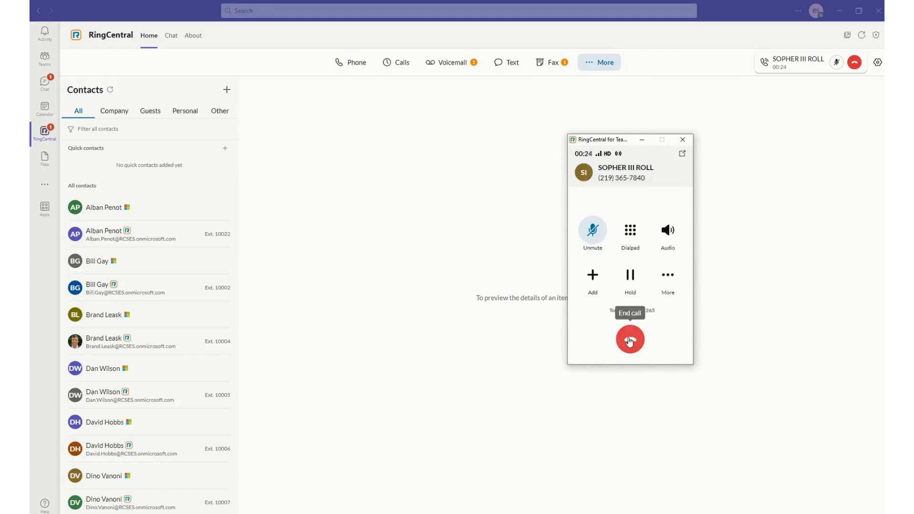
End the SOPHER III ROLL call and return to the Phone dialpad
click(630, 339)
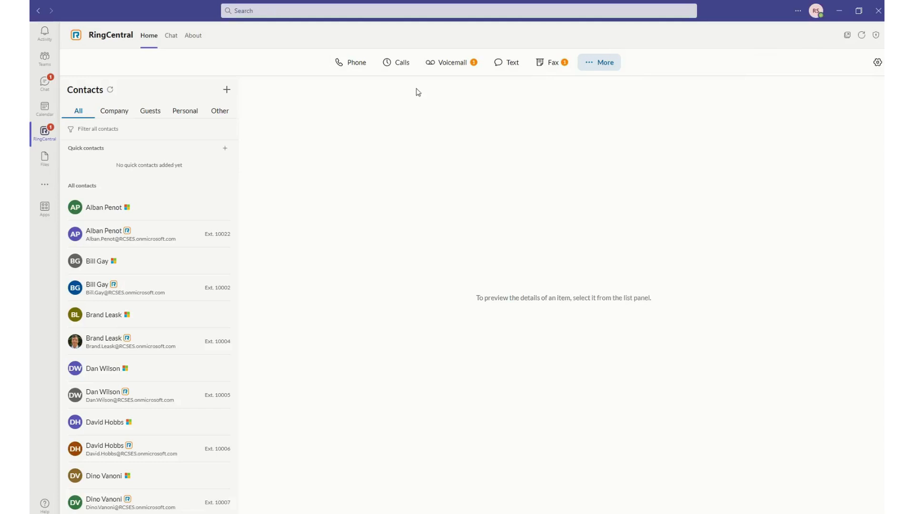
click(351, 63)
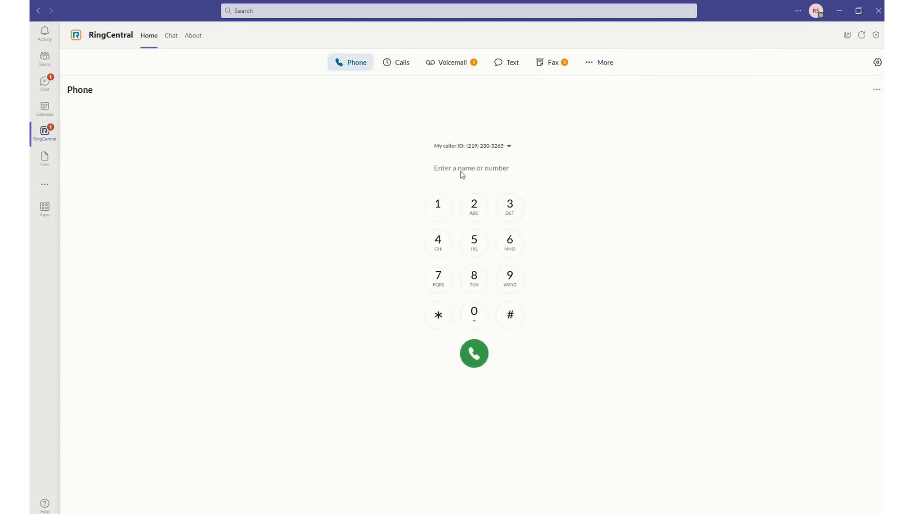
mouse_move(482, 168)
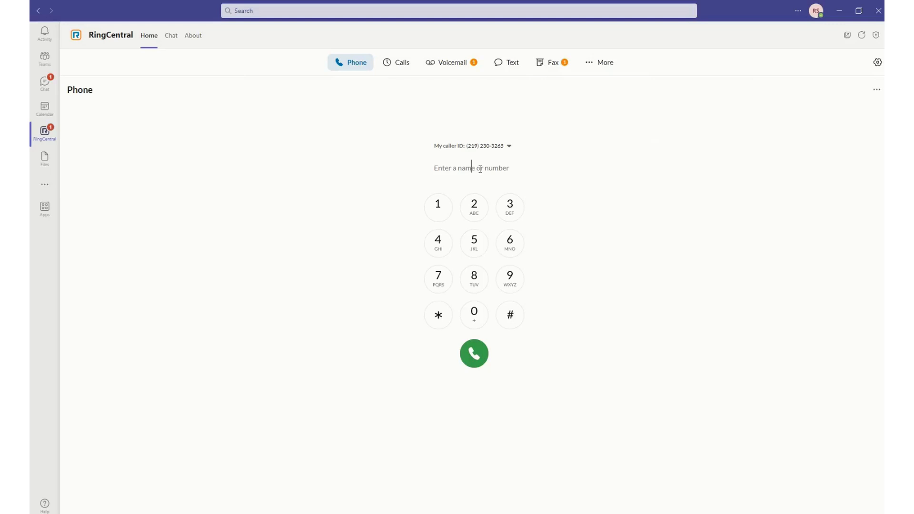
mouse_move(646, 202)
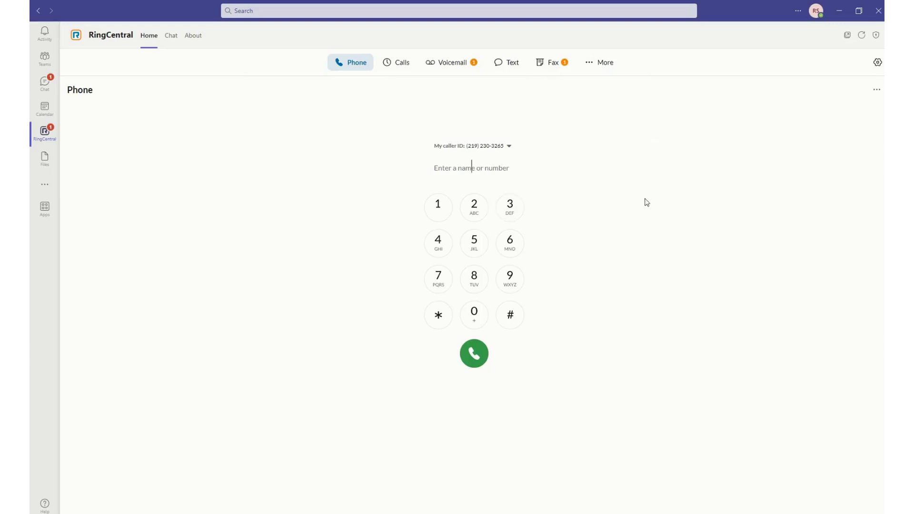
mouse_move(878, 63)
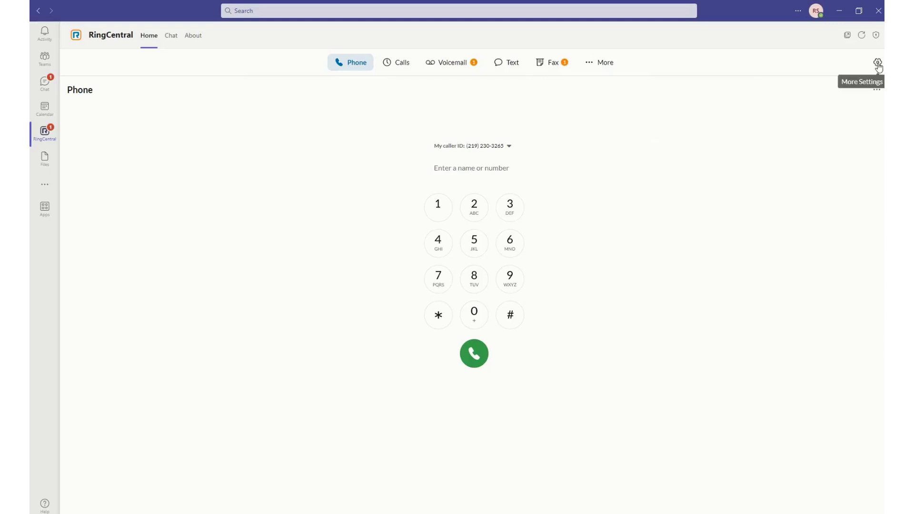
click(877, 62)
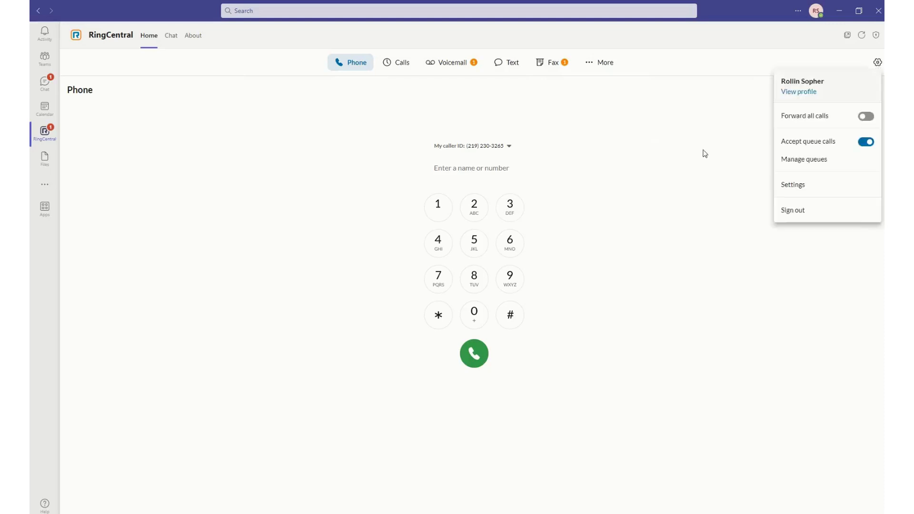
mouse_move(794, 185)
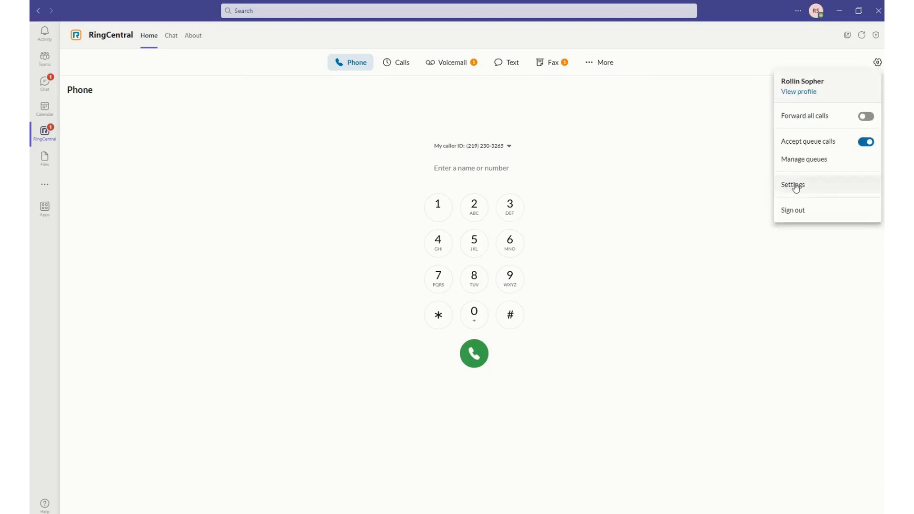
click(792, 185)
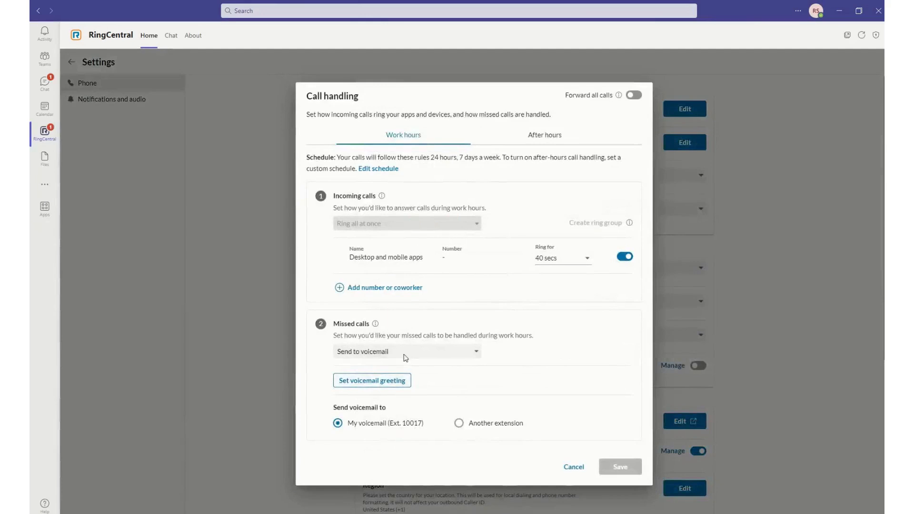
mouse_move(427, 151)
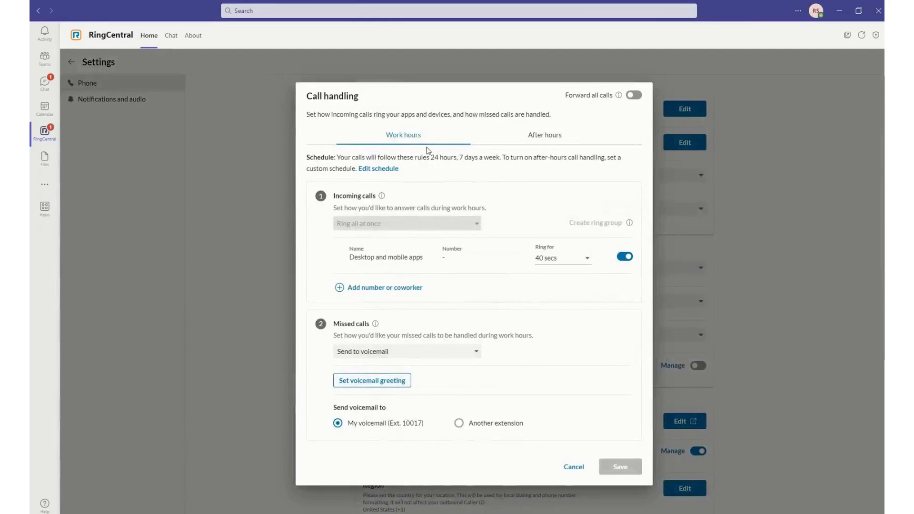
mouse_move(574, 467)
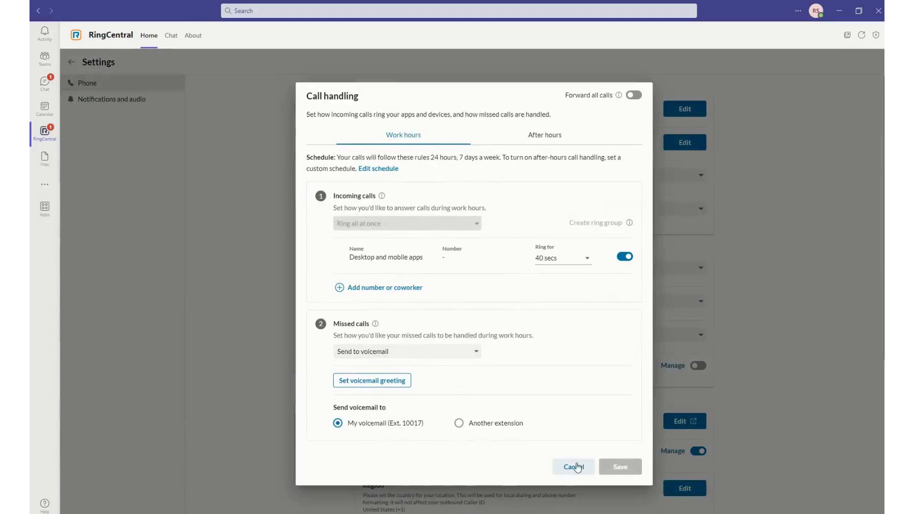
click(574, 467)
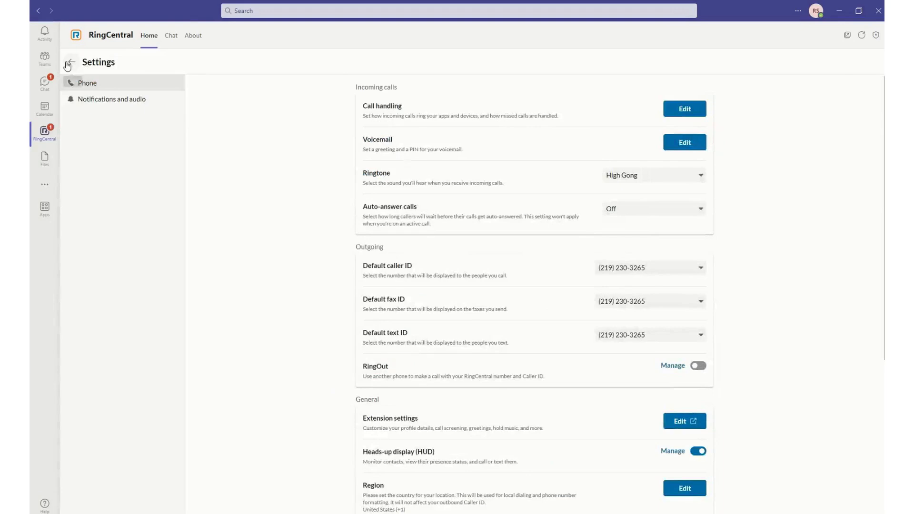
click(69, 63)
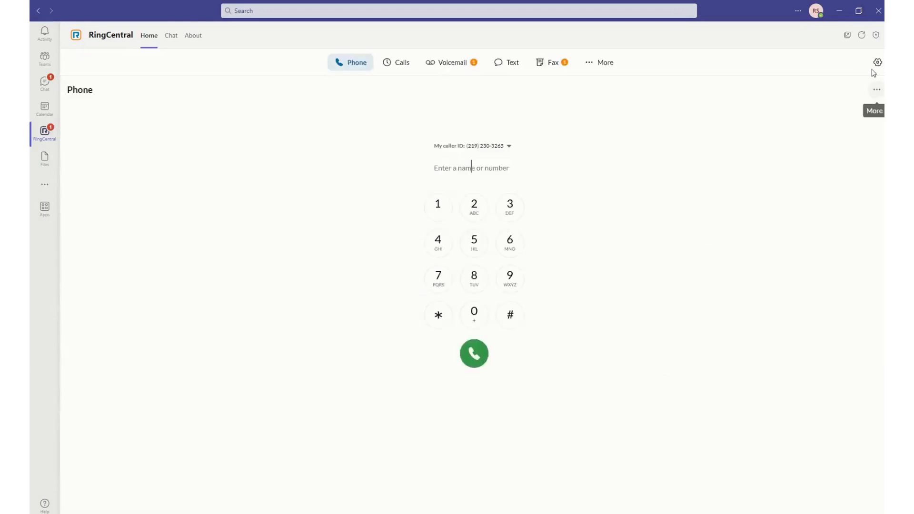
Review forwarding all calls to Voicemail in the gear settings, then cancel so forwarding stays off
click(878, 63)
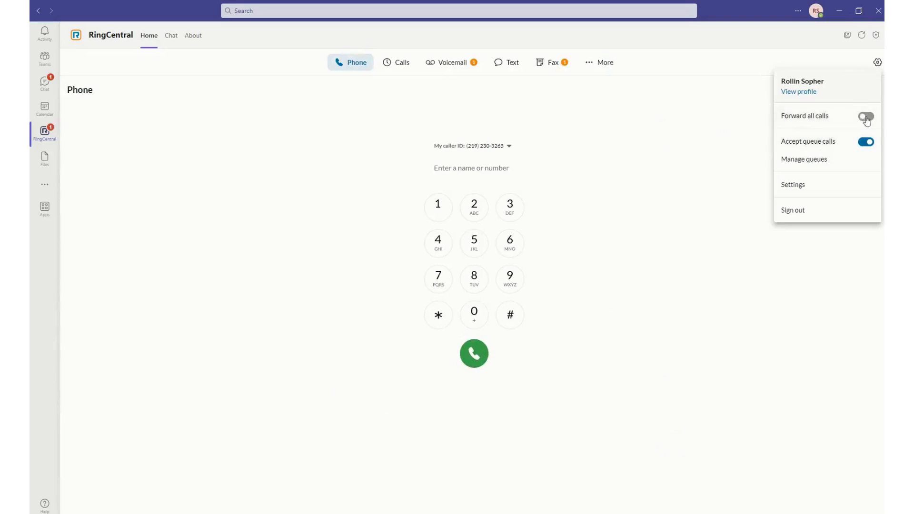
click(866, 116)
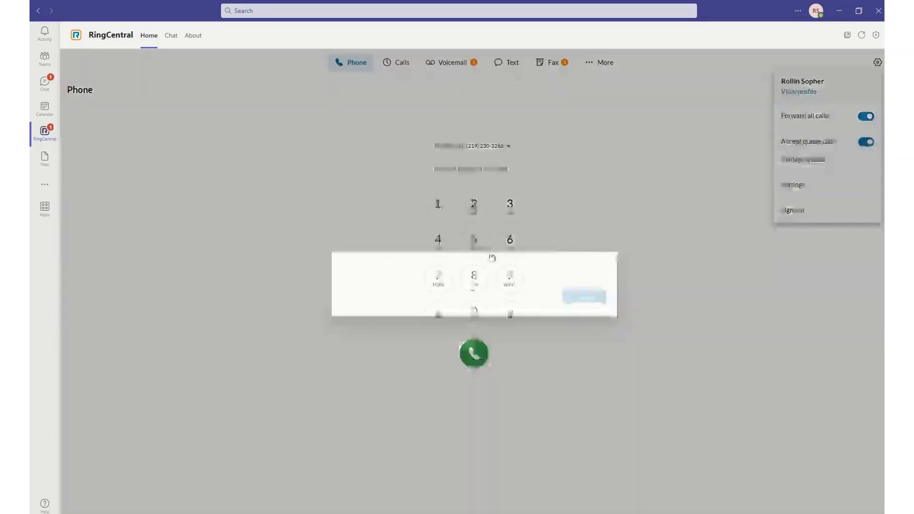
click(805, 115)
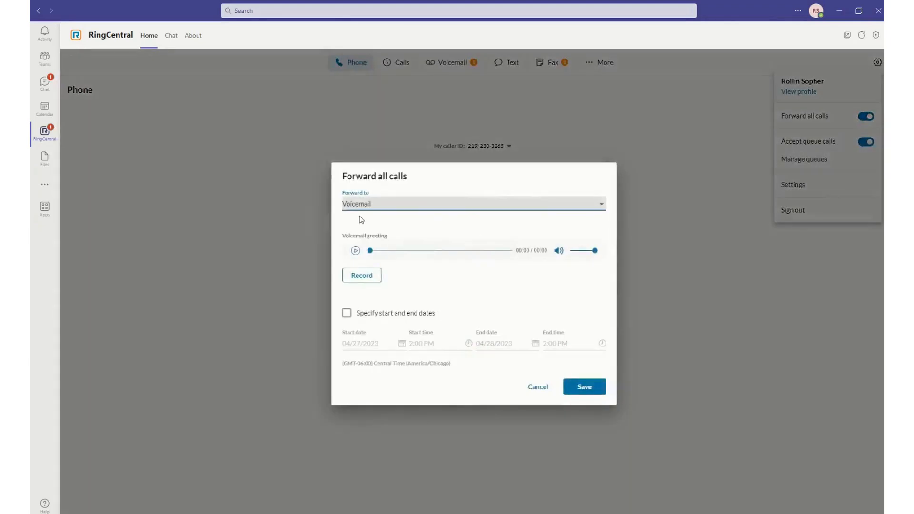
mouse_move(406, 235)
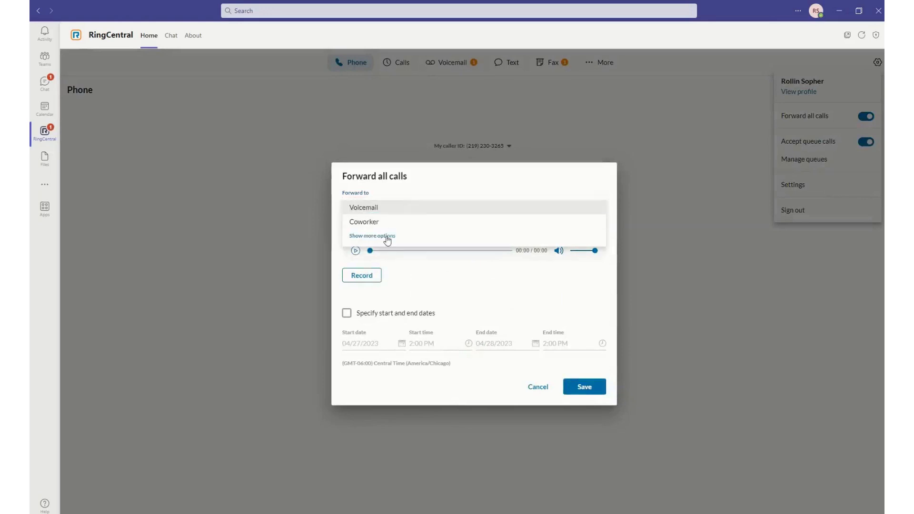
click(362, 207)
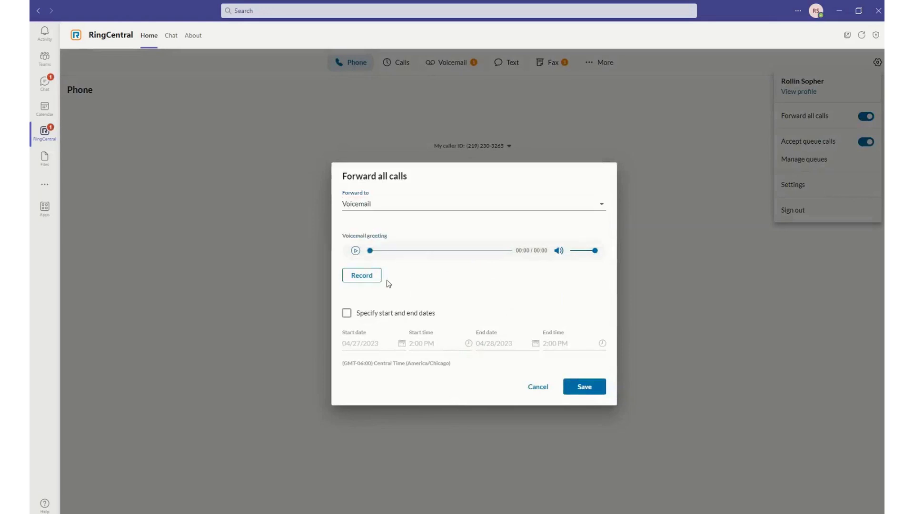
mouse_move(537, 364)
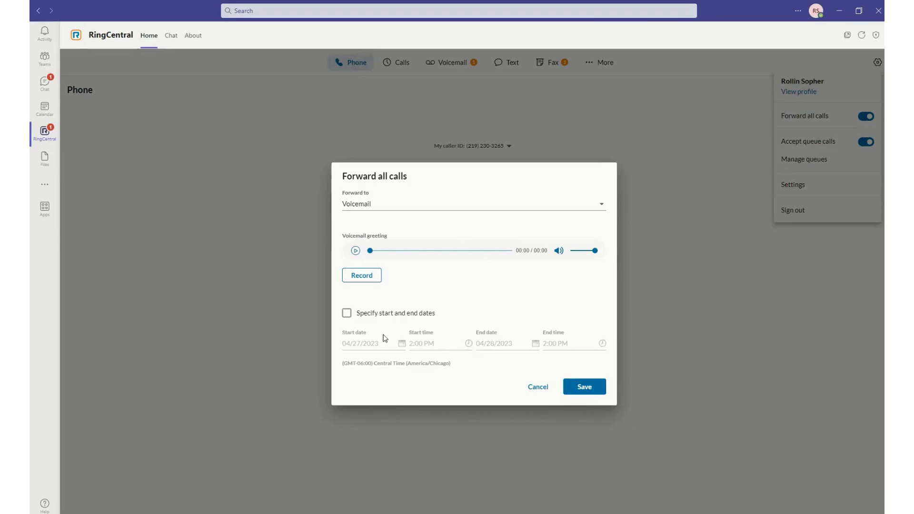
mouse_move(378, 326)
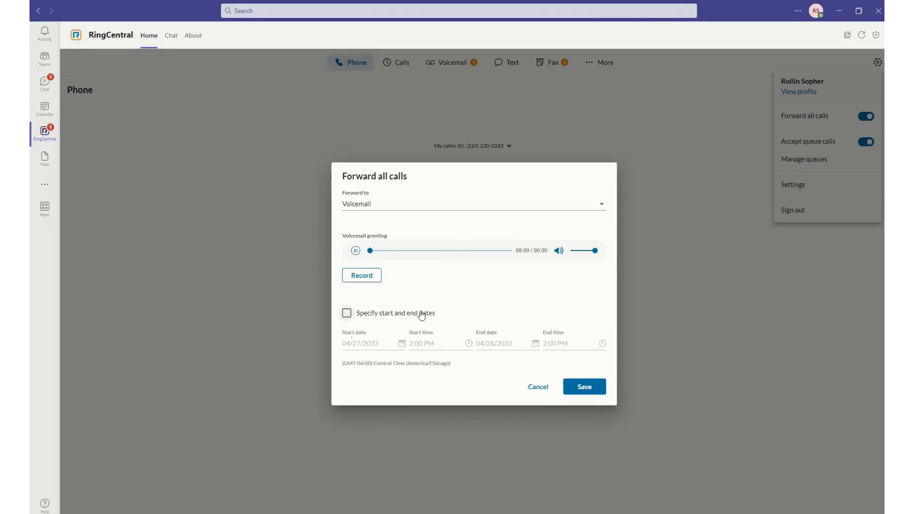
mouse_move(537, 387)
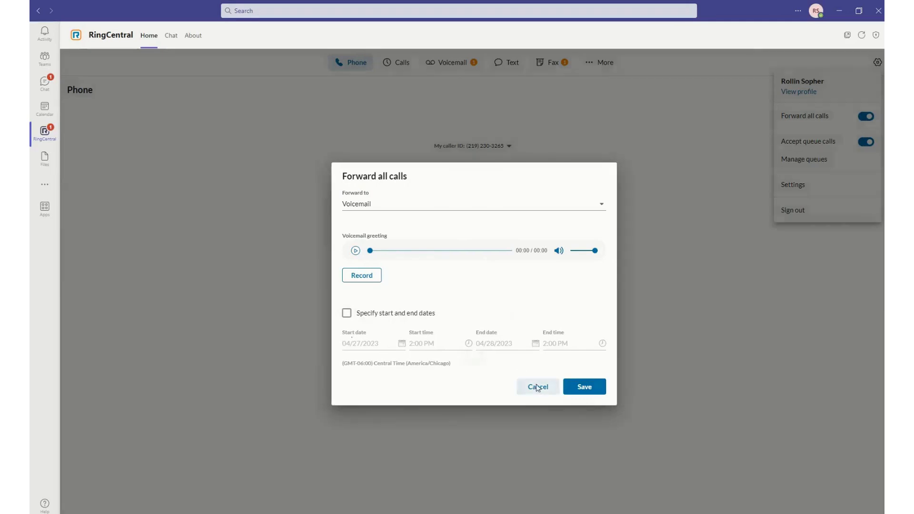
click(537, 386)
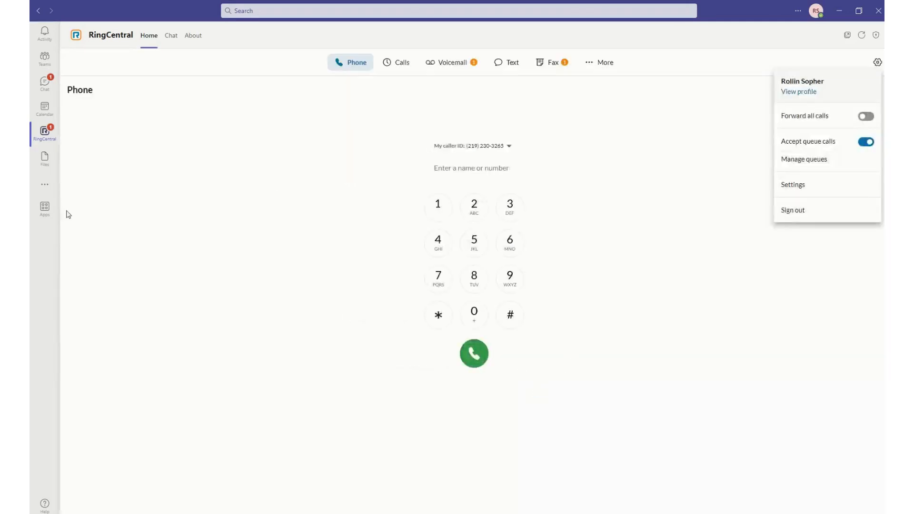
Switch to Teams Chat and view the RingCentral bot's missed-call, voicemail, fax and text notifications
click(45, 58)
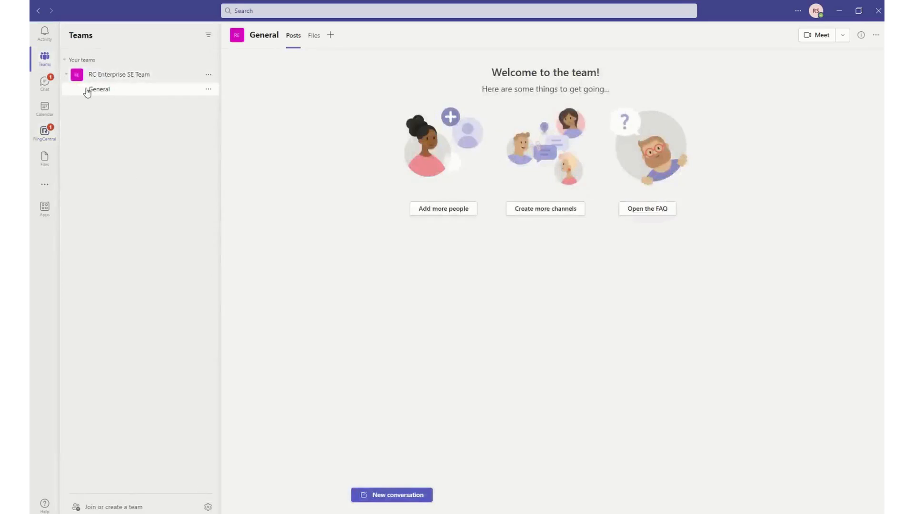
click(44, 84)
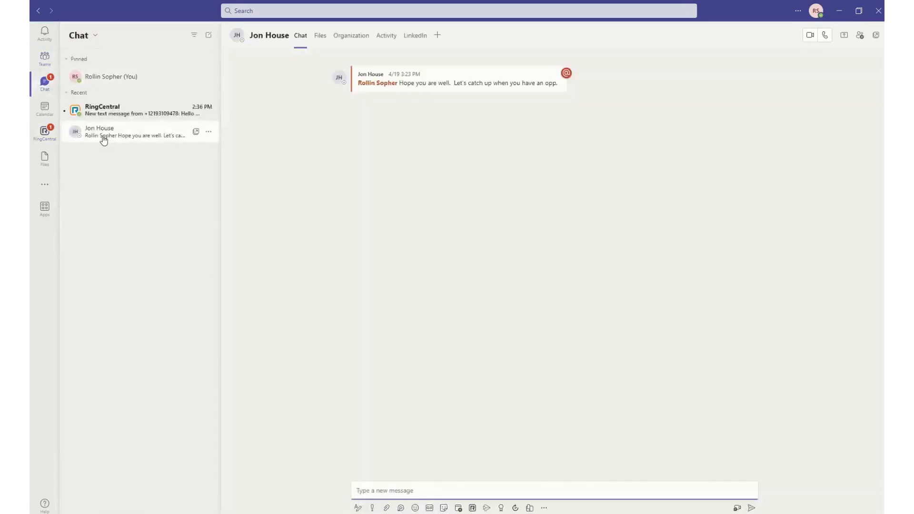
mouse_move(177, 160)
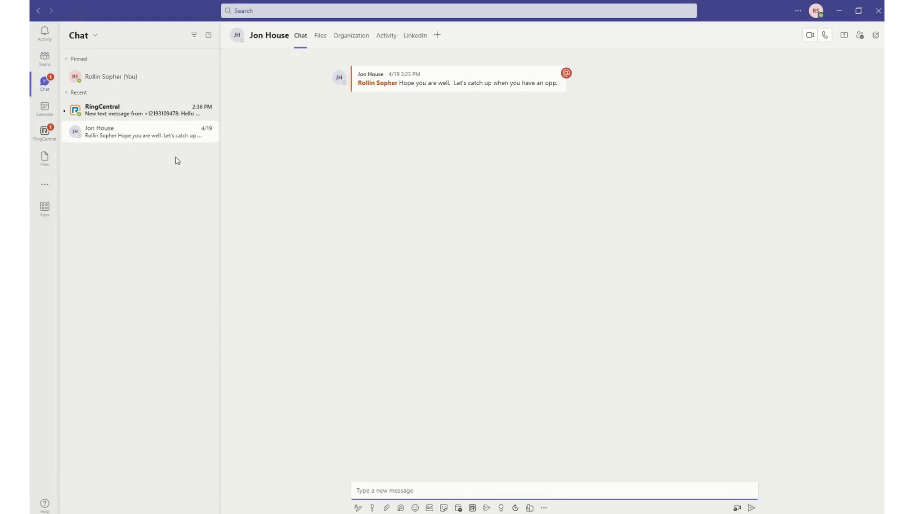
mouse_move(133, 127)
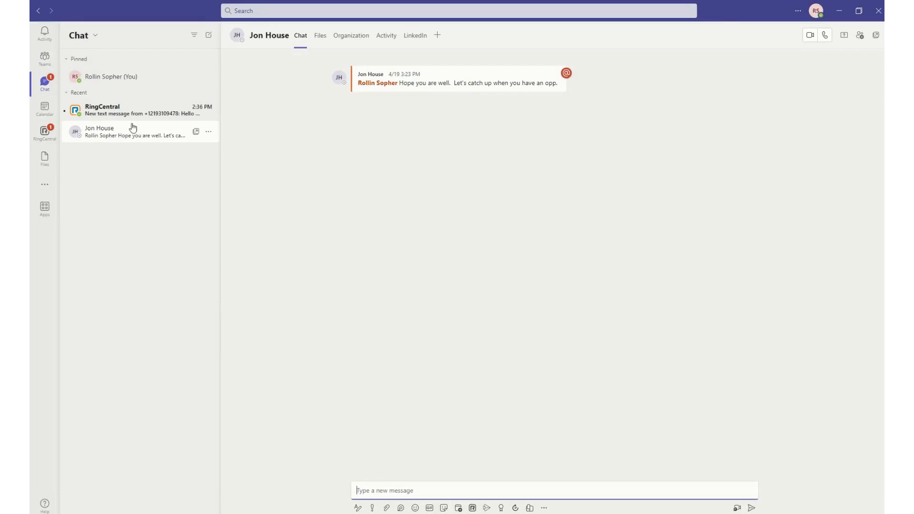
click(101, 109)
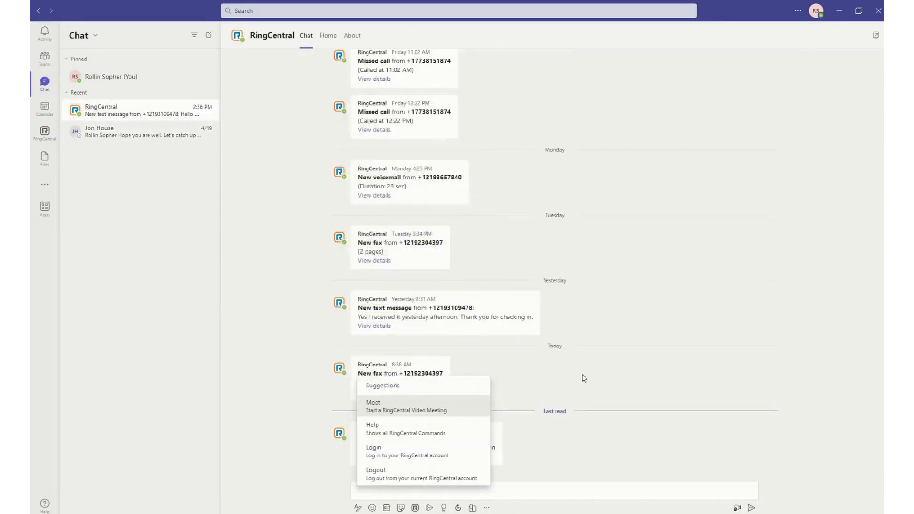
mouse_move(589, 399)
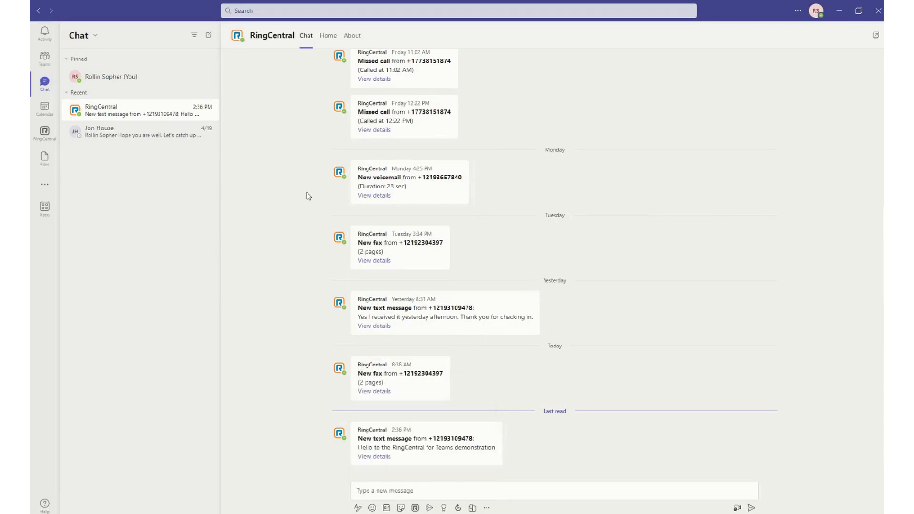
mouse_move(335, 108)
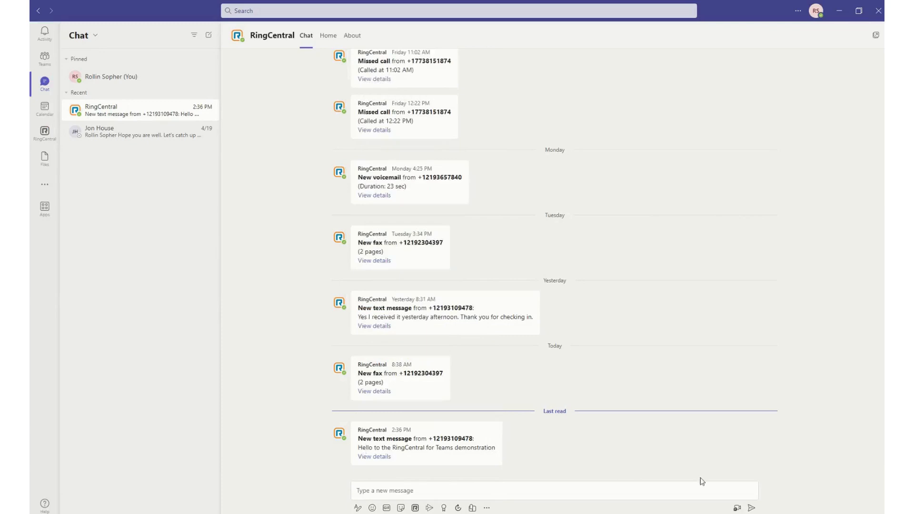
mouse_move(787, 479)
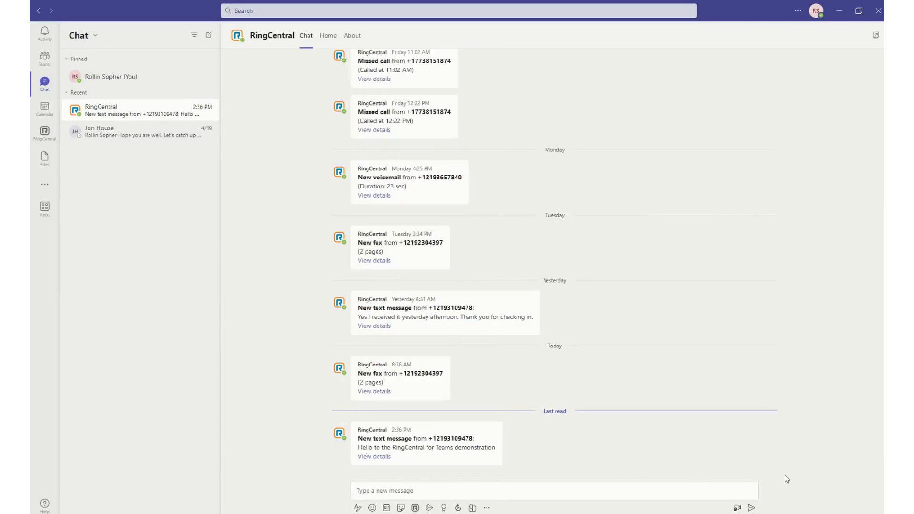
mouse_move(169, 339)
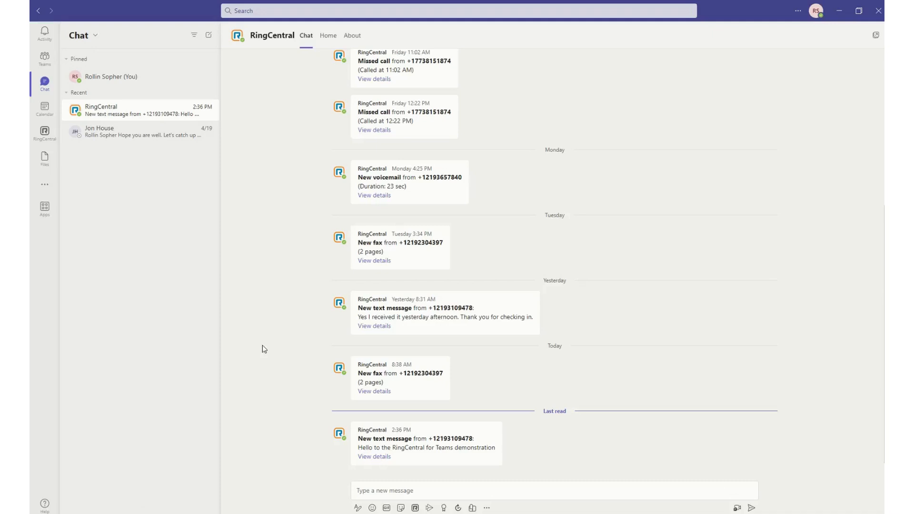
mouse_move(360, 294)
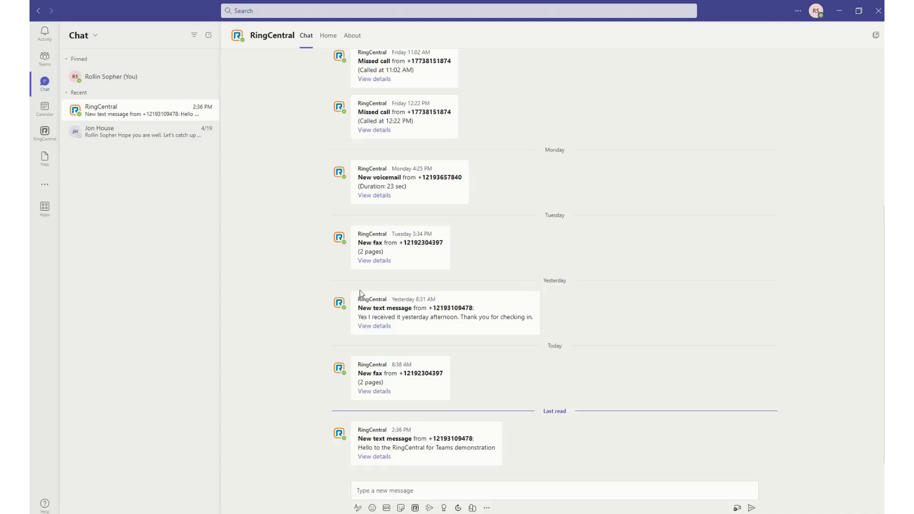